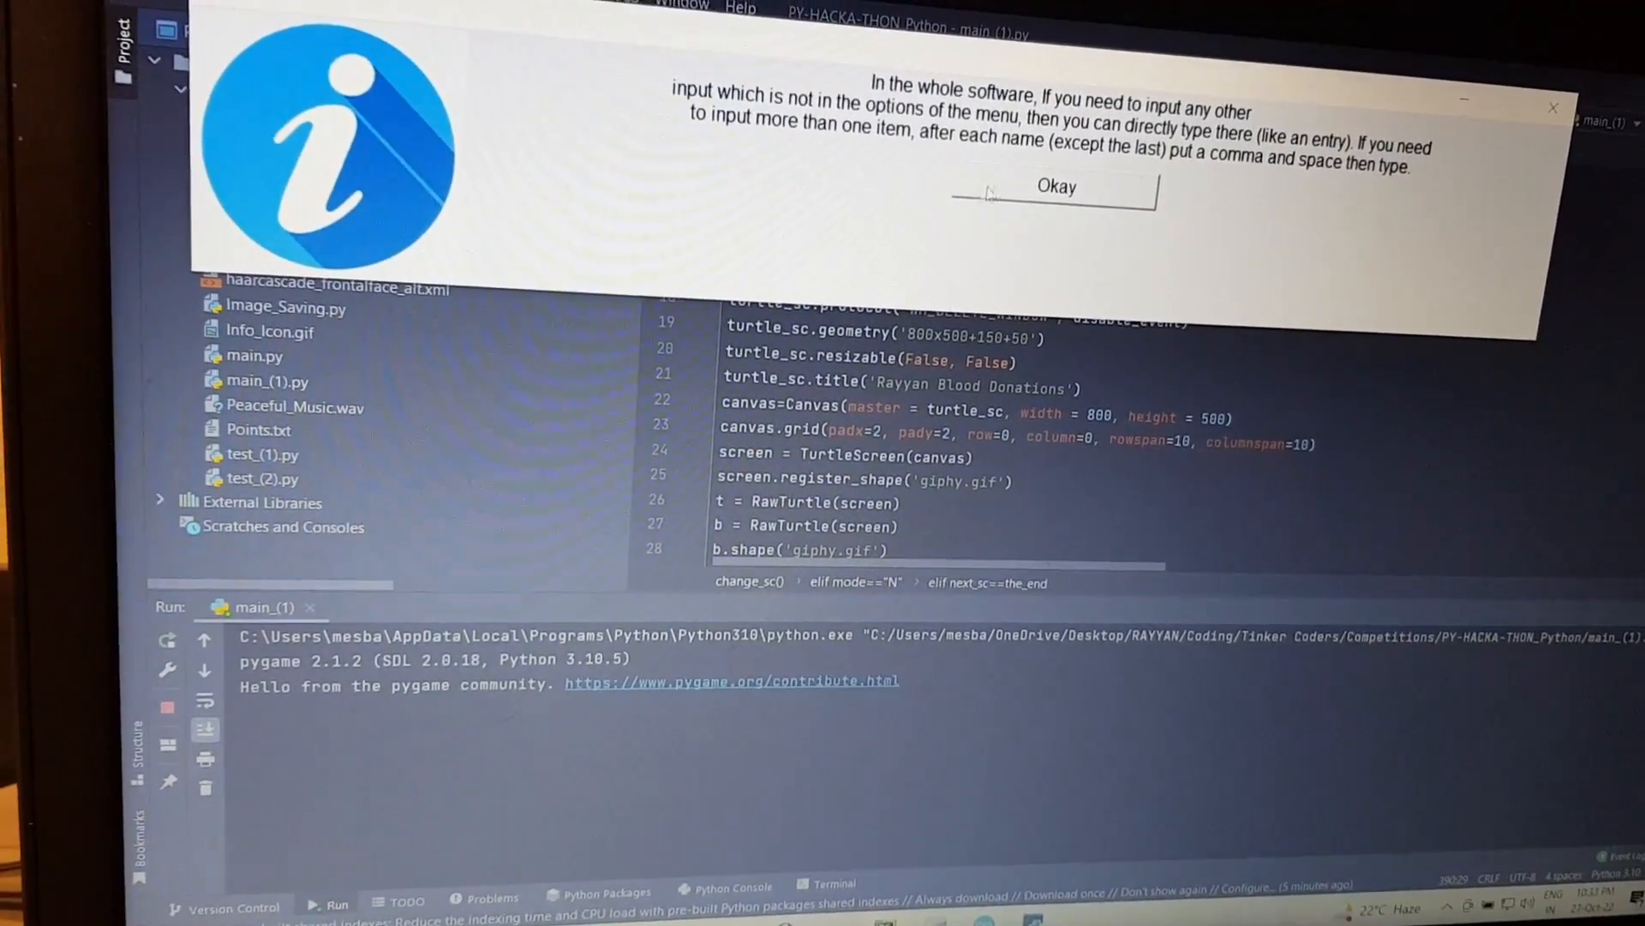
left_click(1055, 187)
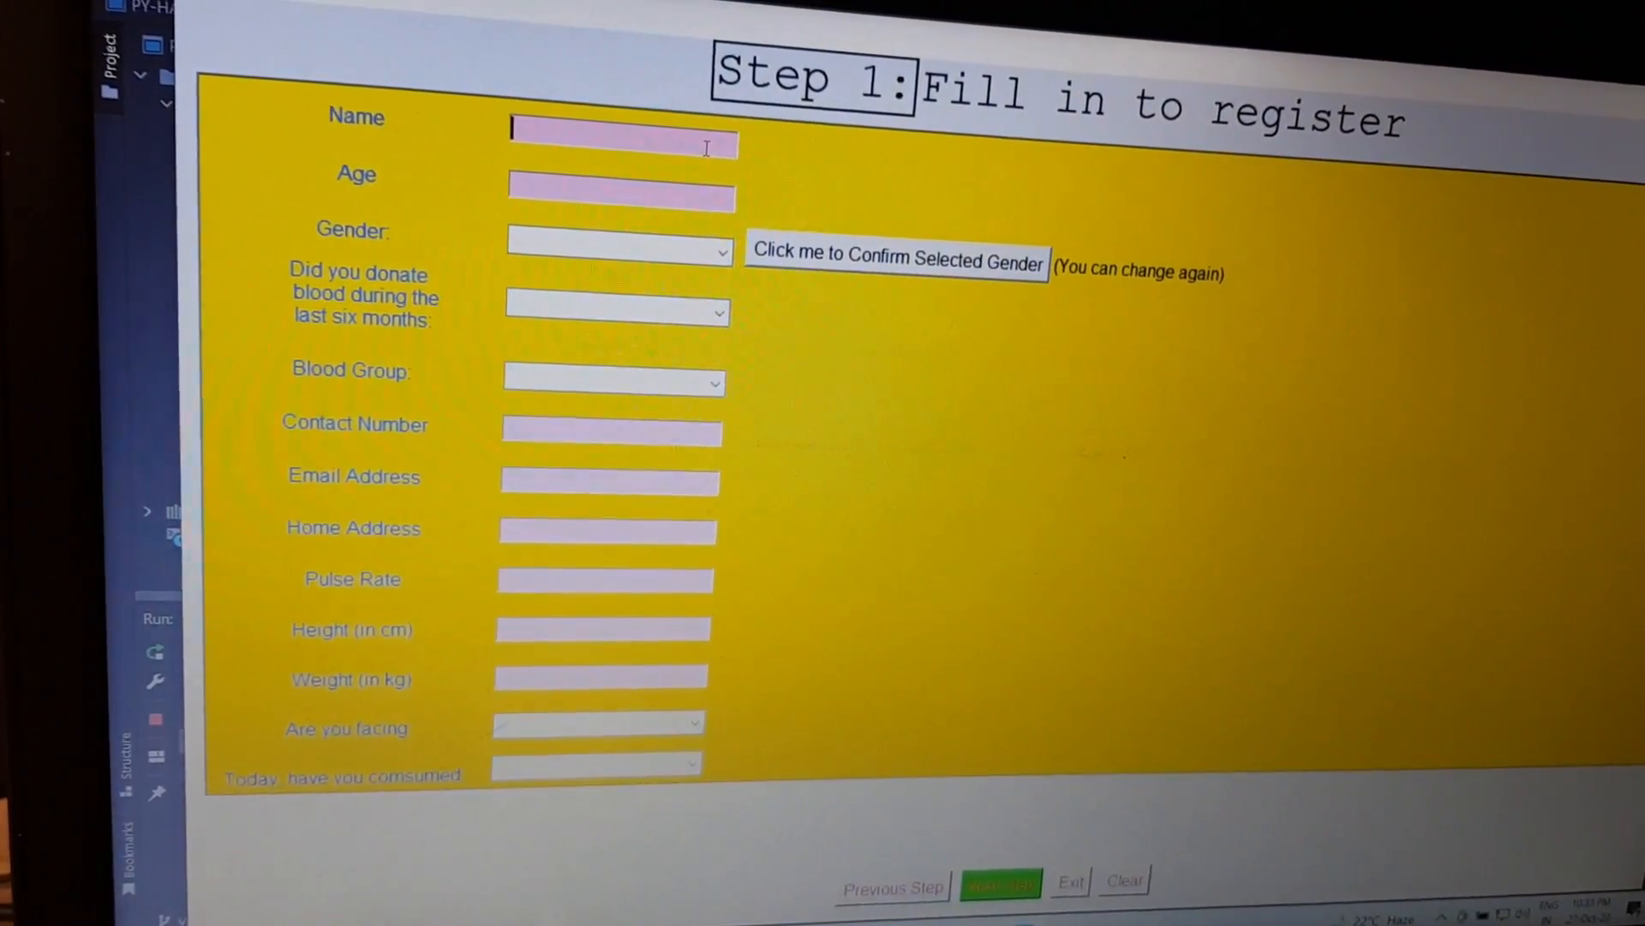
type("Rayyan")
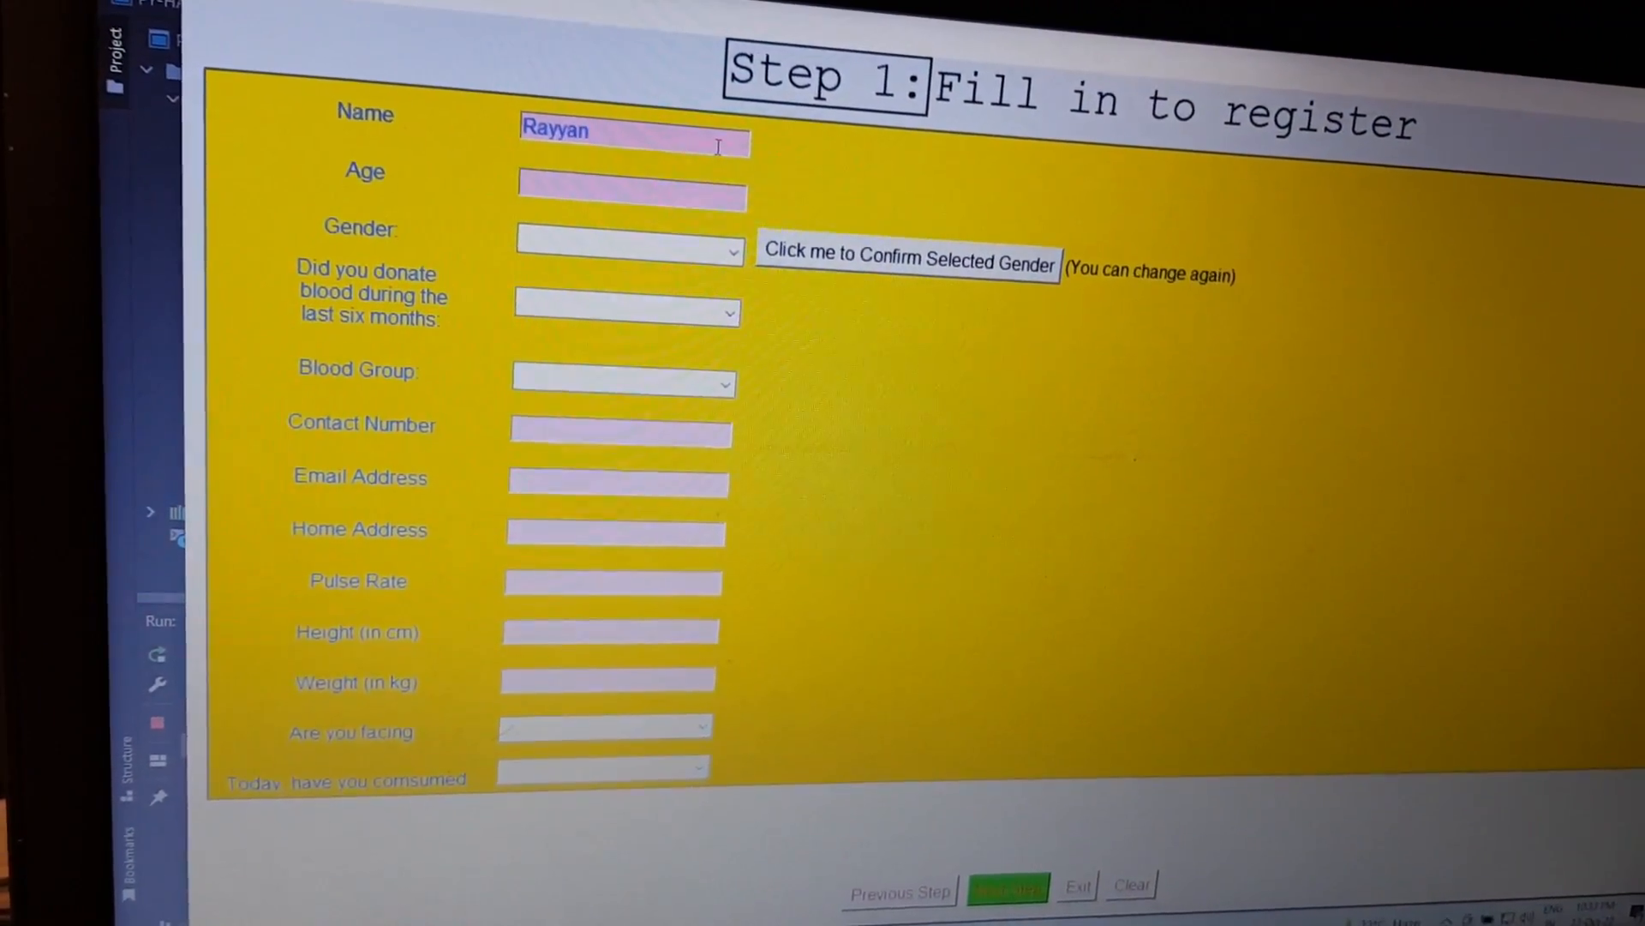
type("Alam")
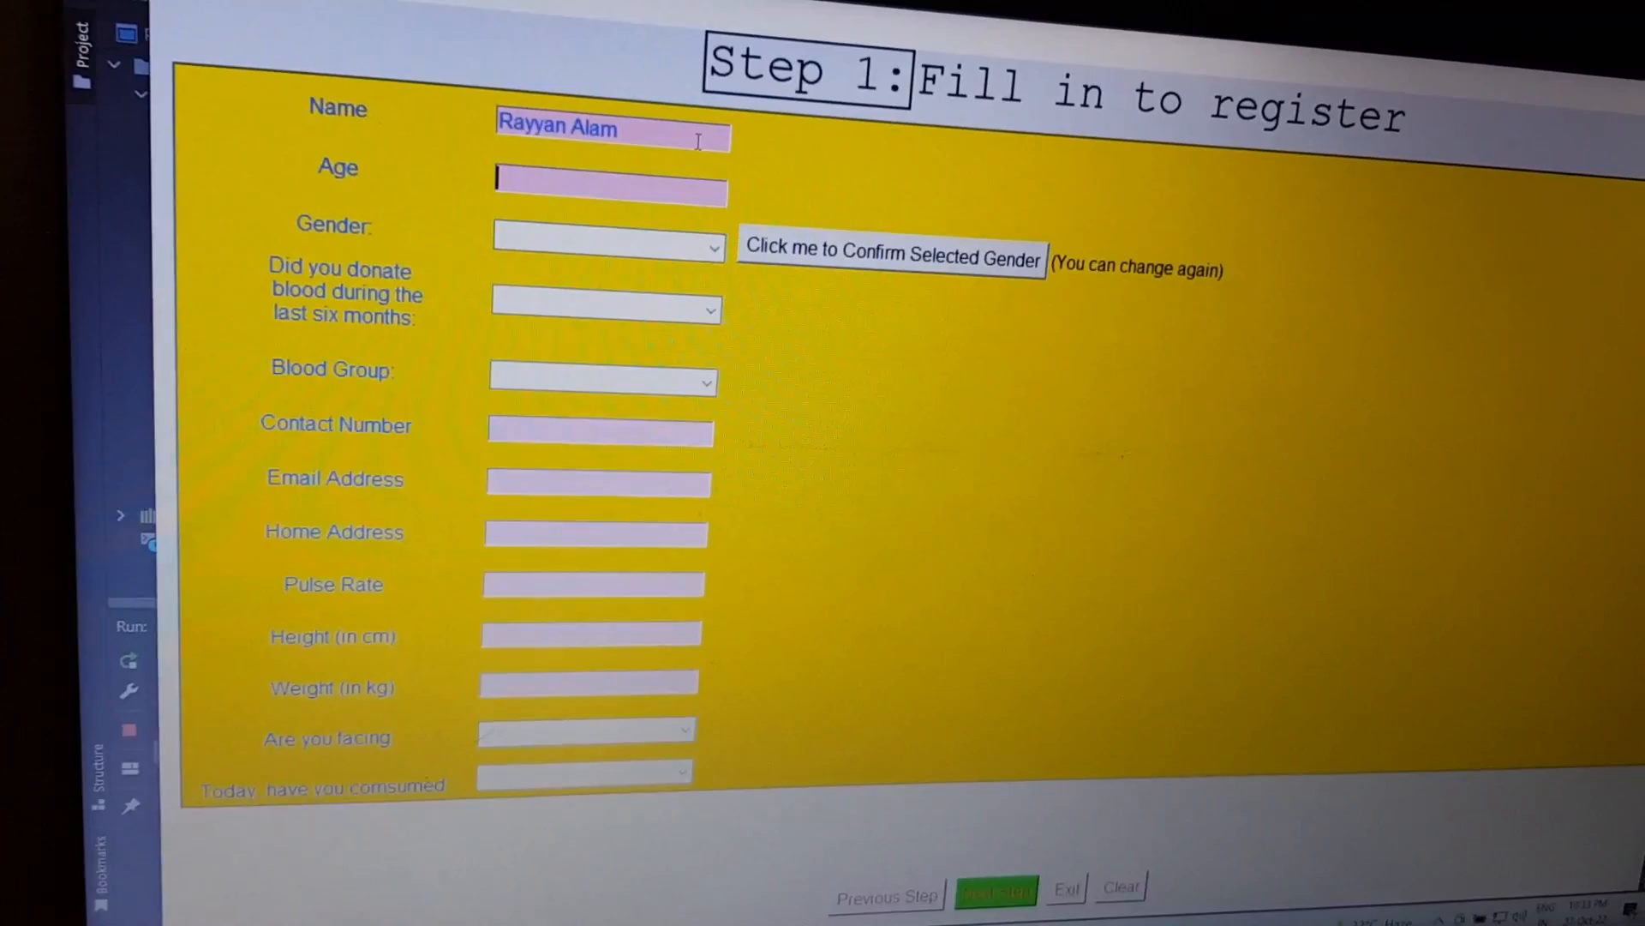
type("19")
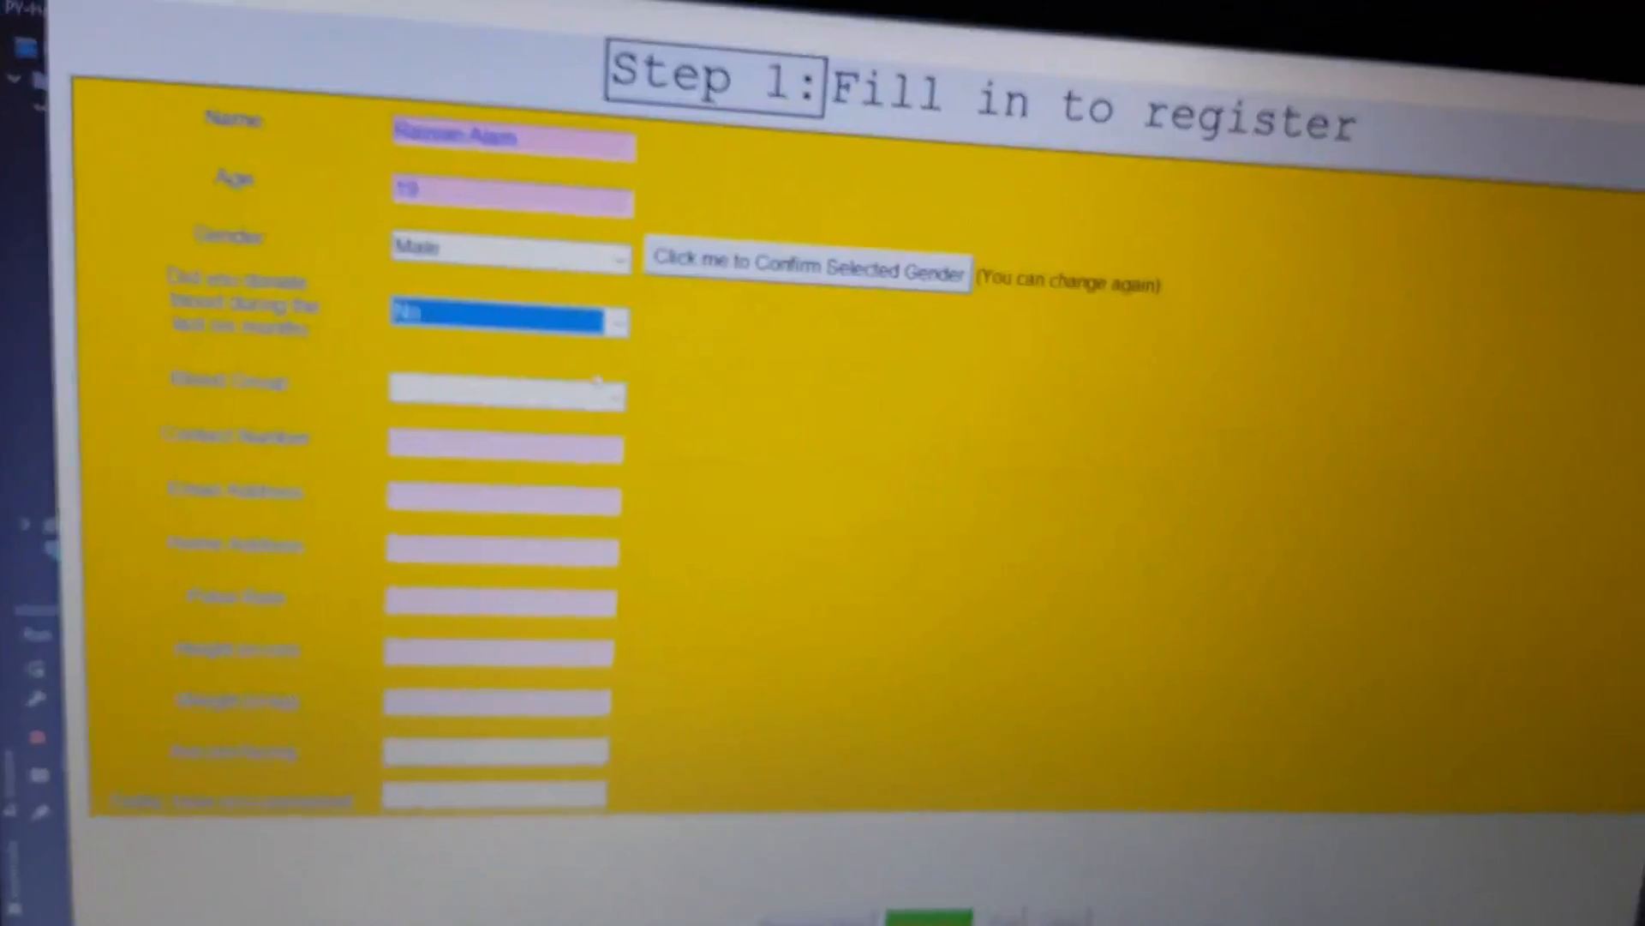
left_click(487, 388)
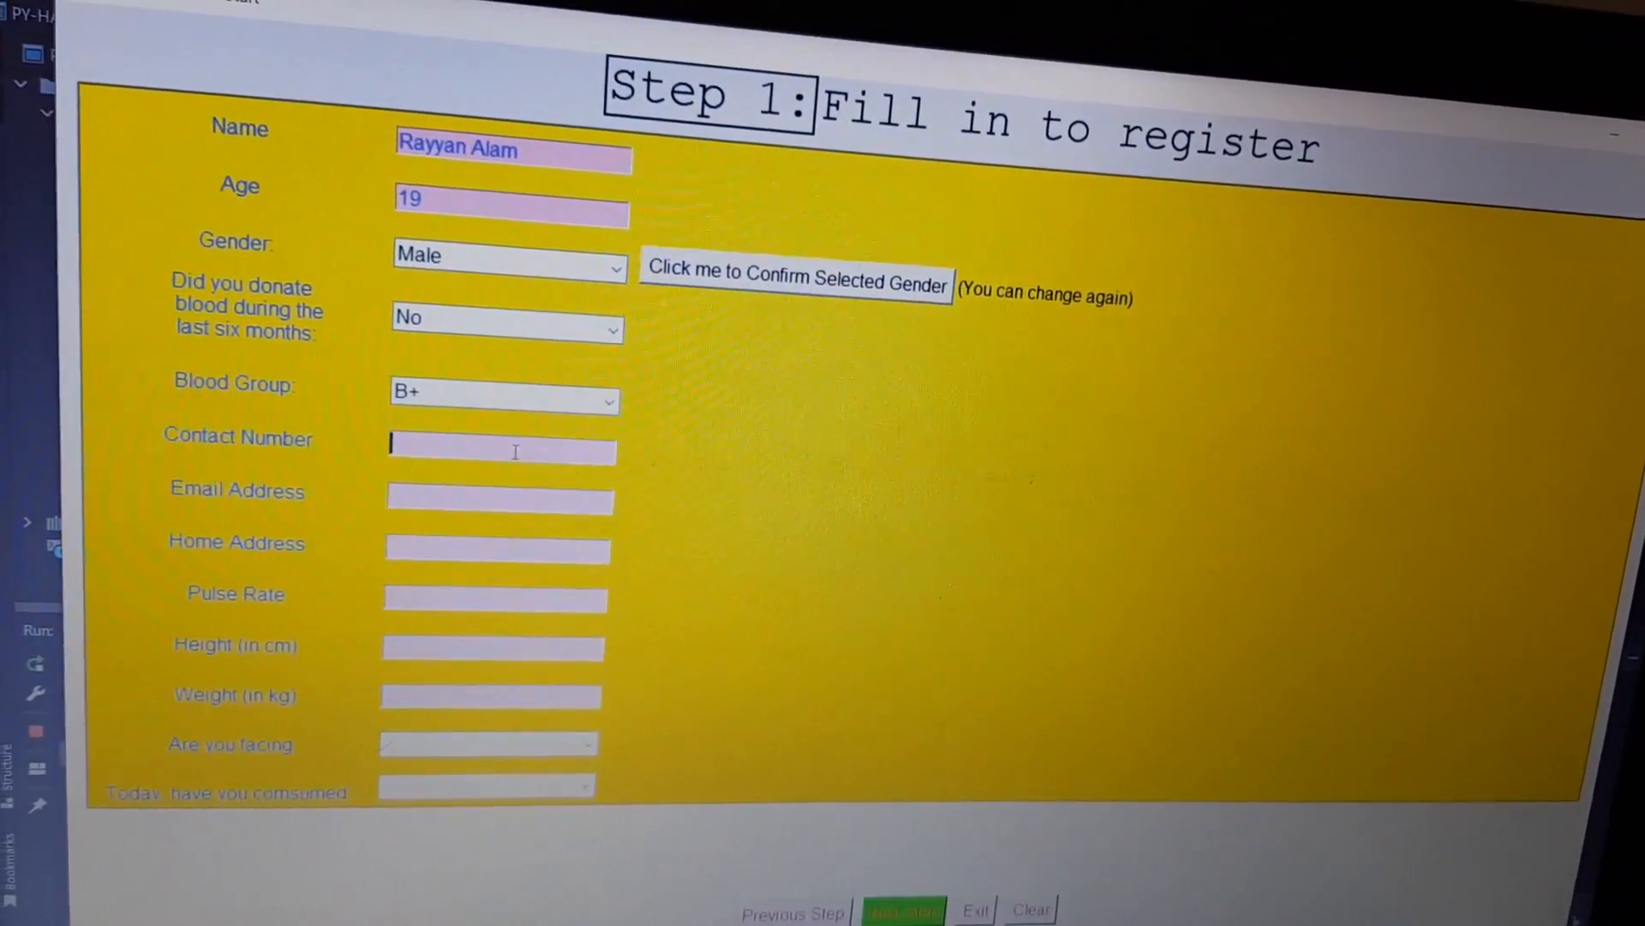
type("709966647")
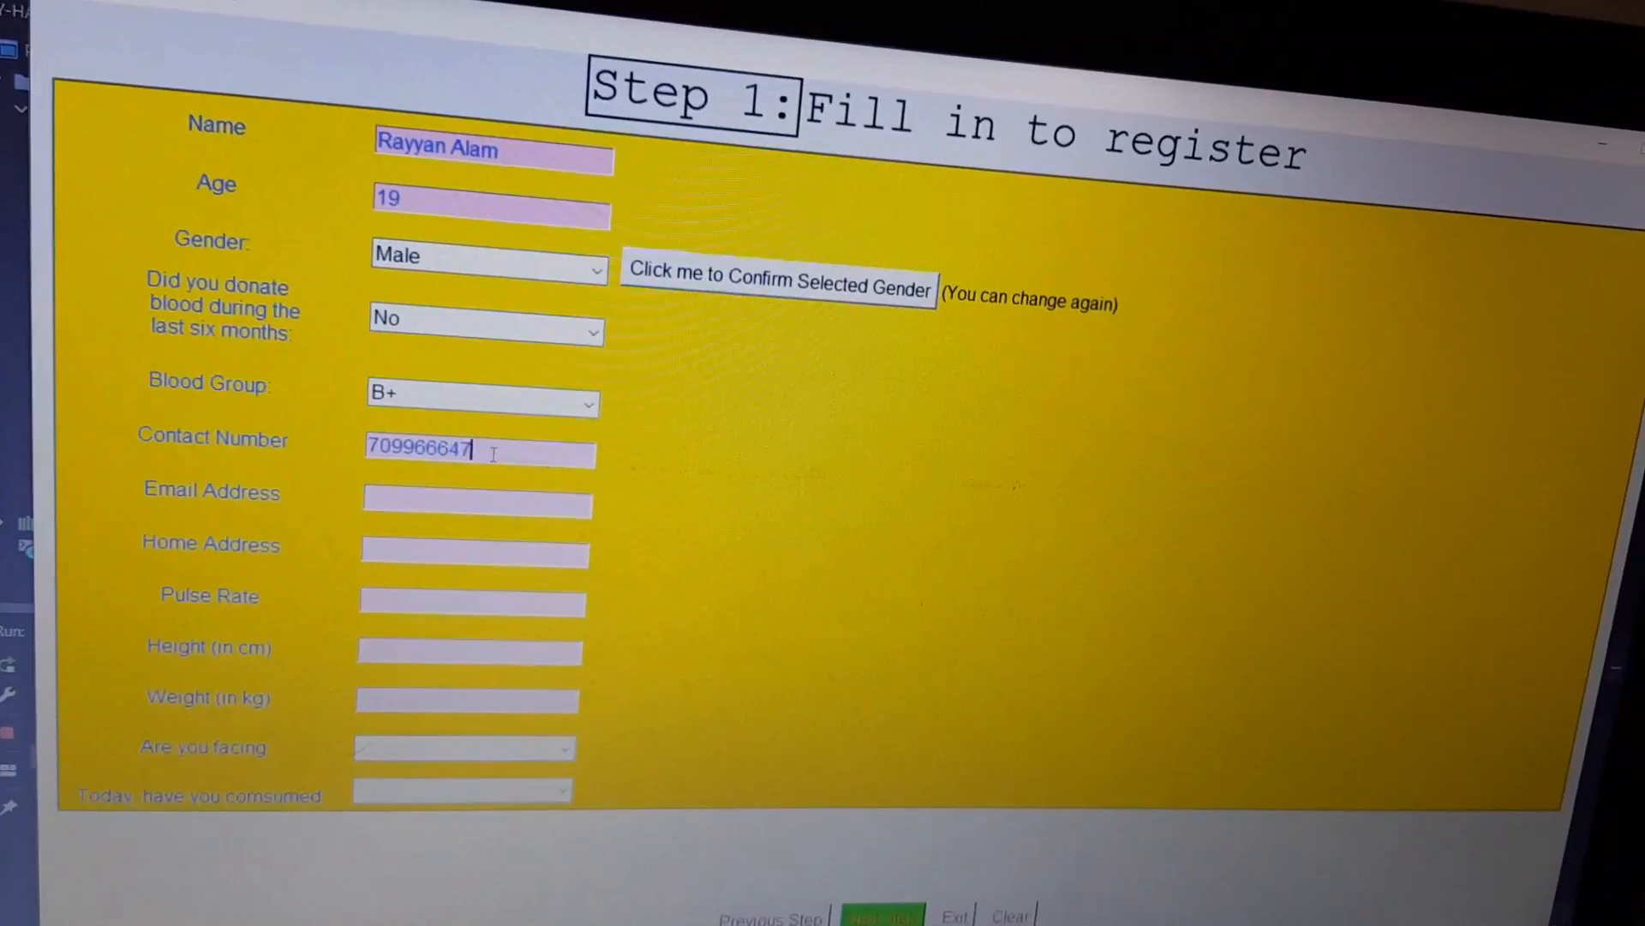
type("ra")
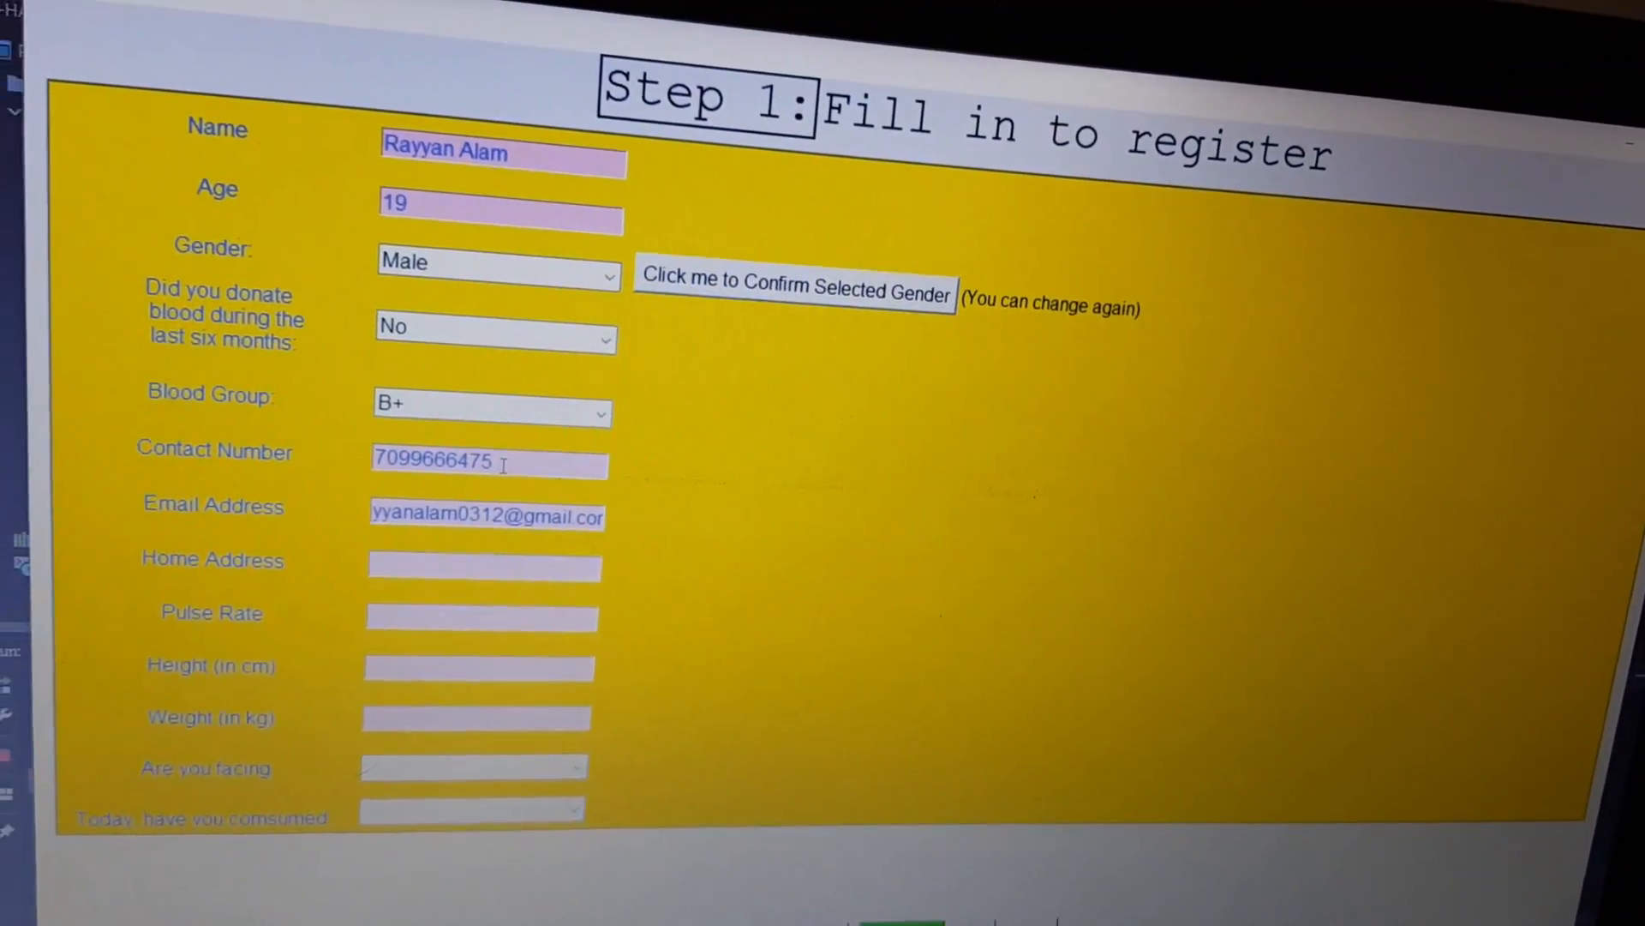
type("Bi")
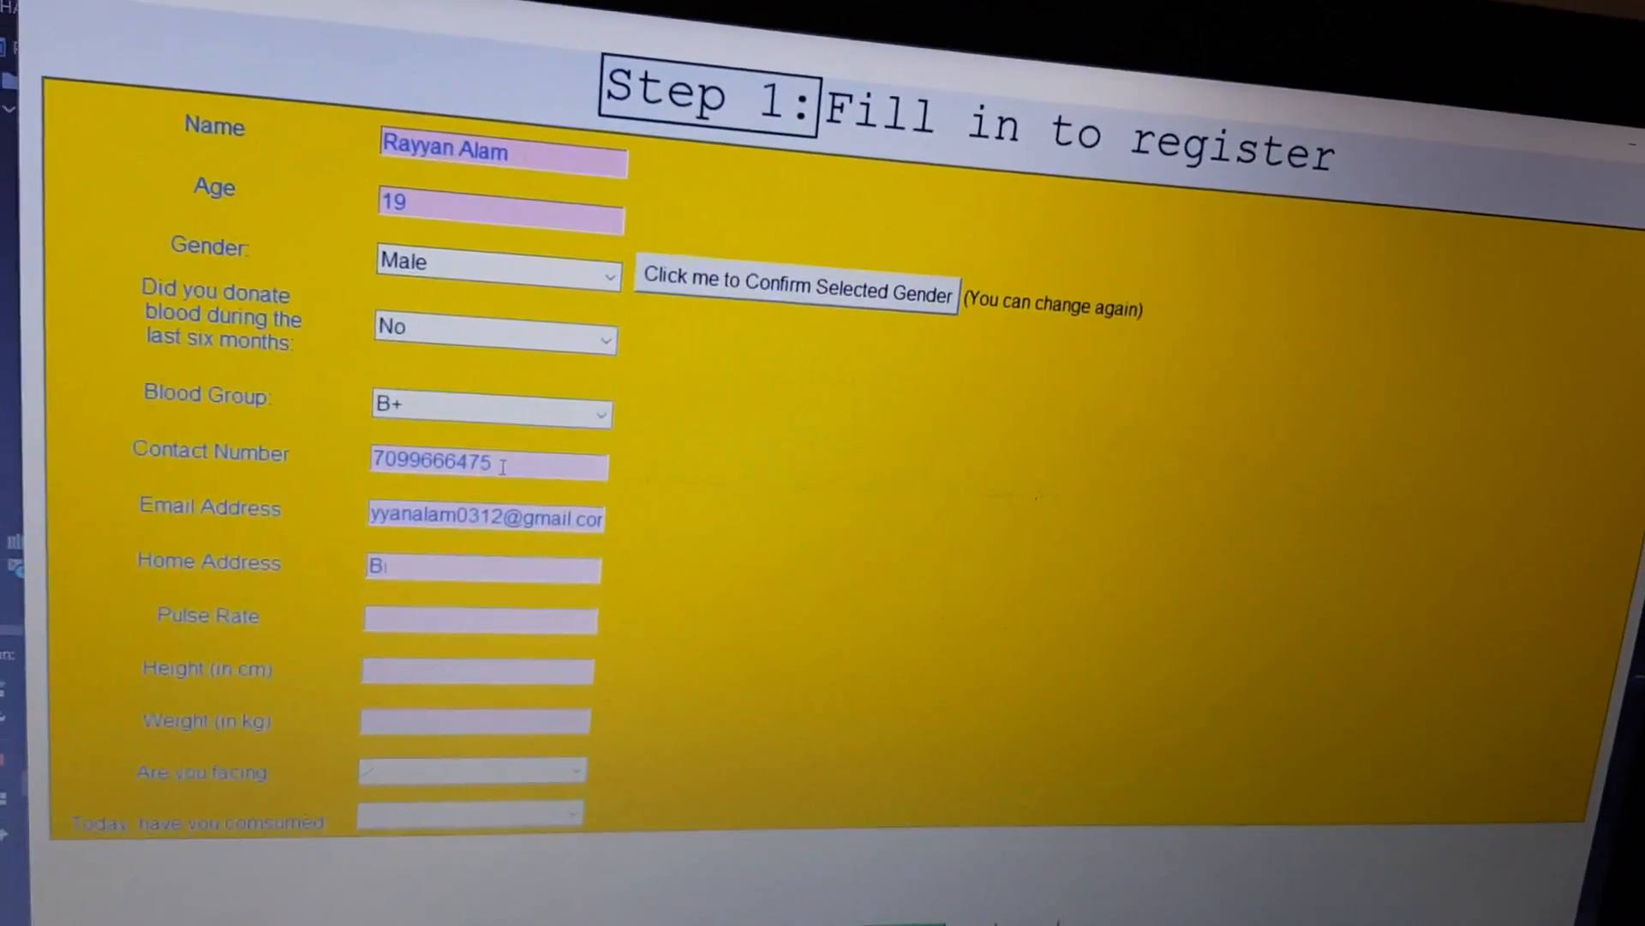
type("dyanagar Garigaon")
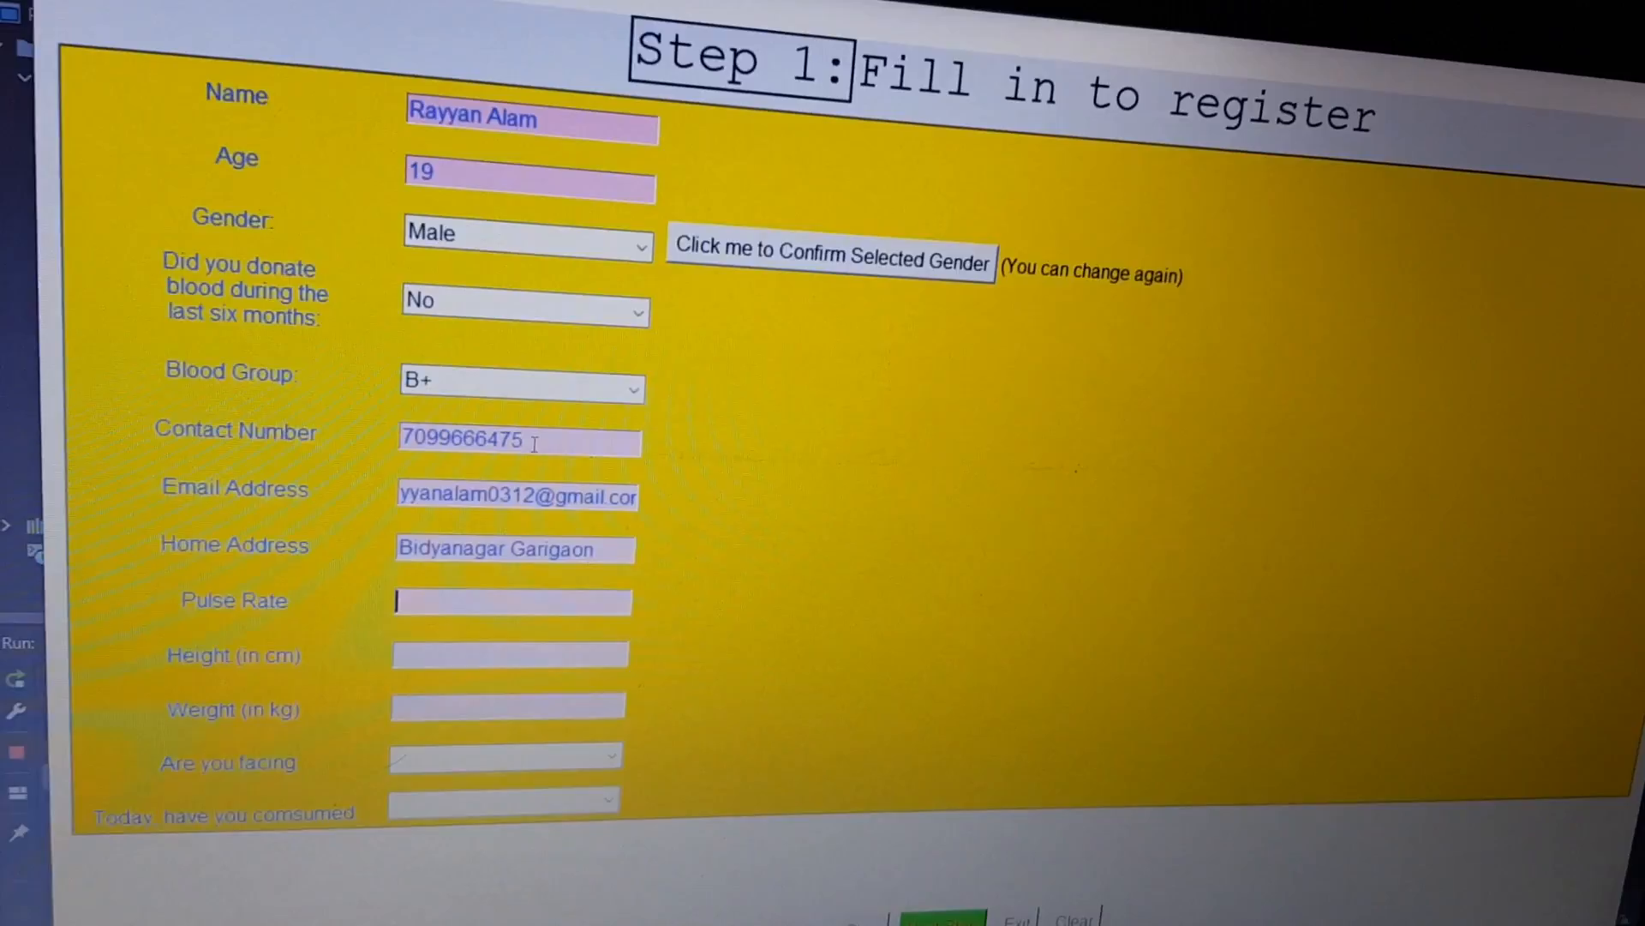
type("72")
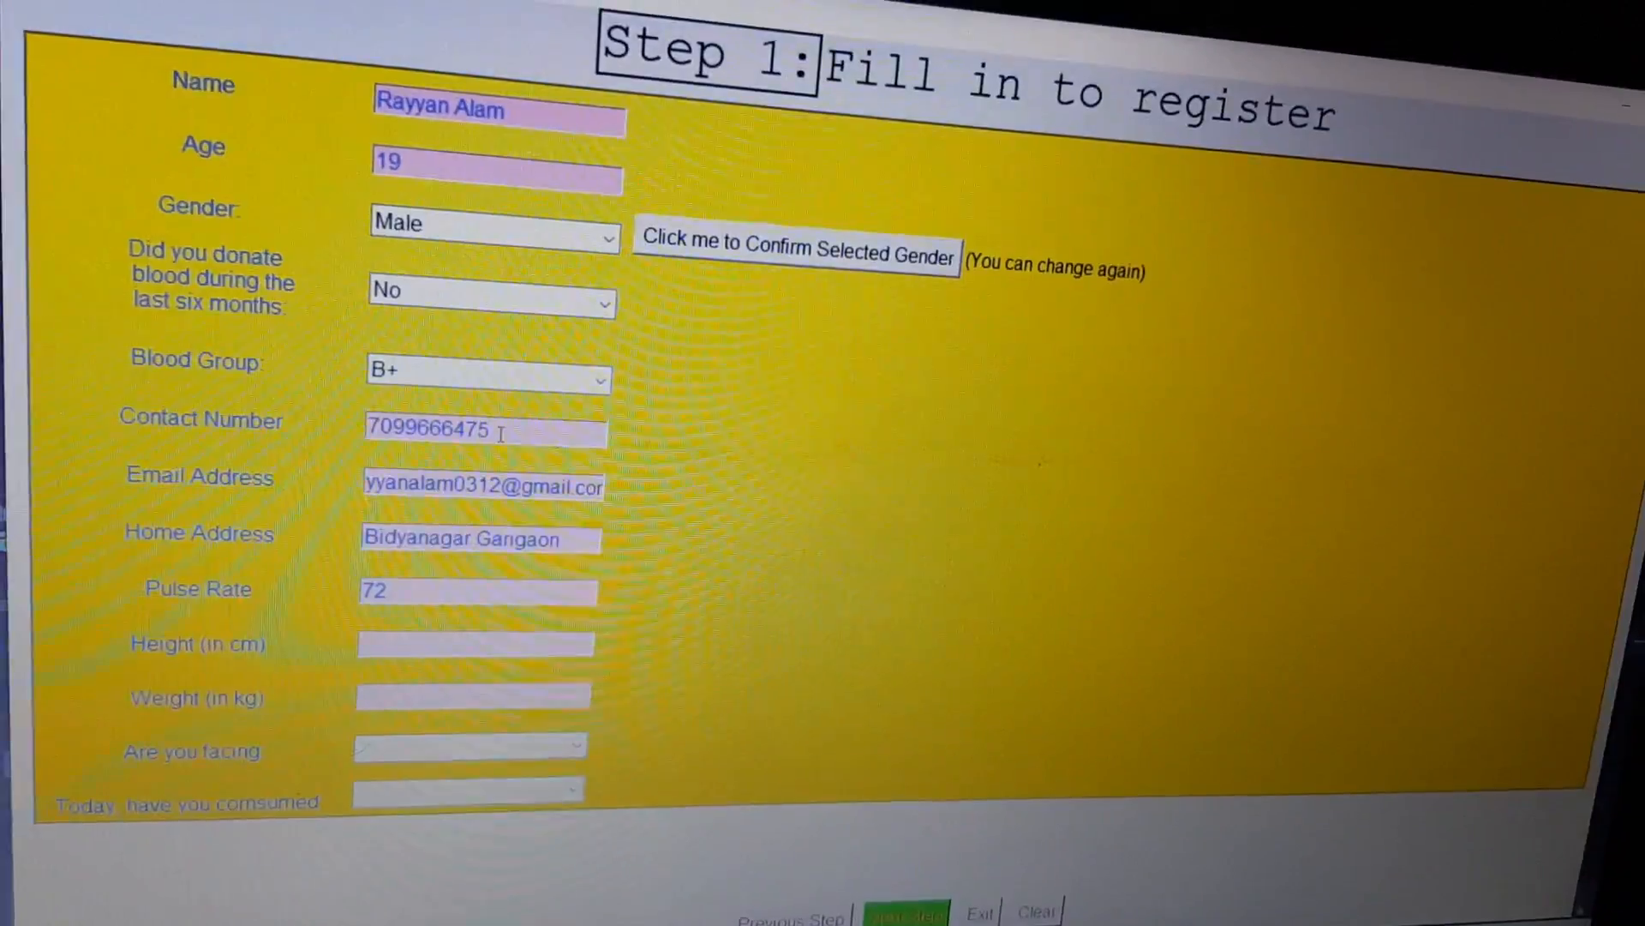
type("200")
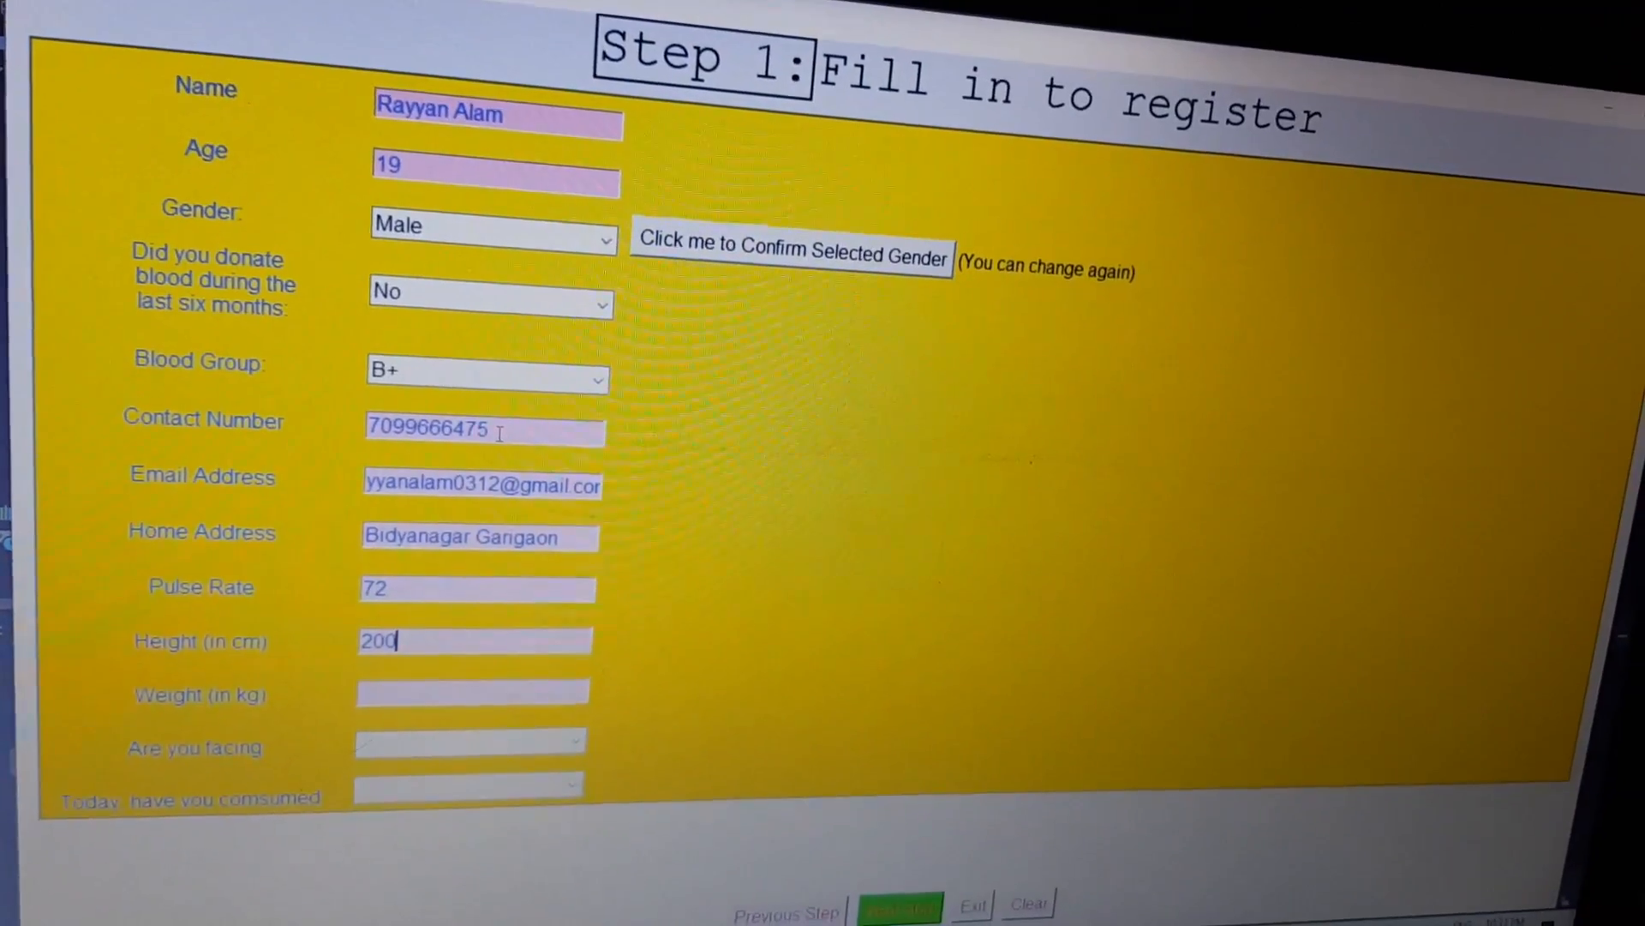
type("40")
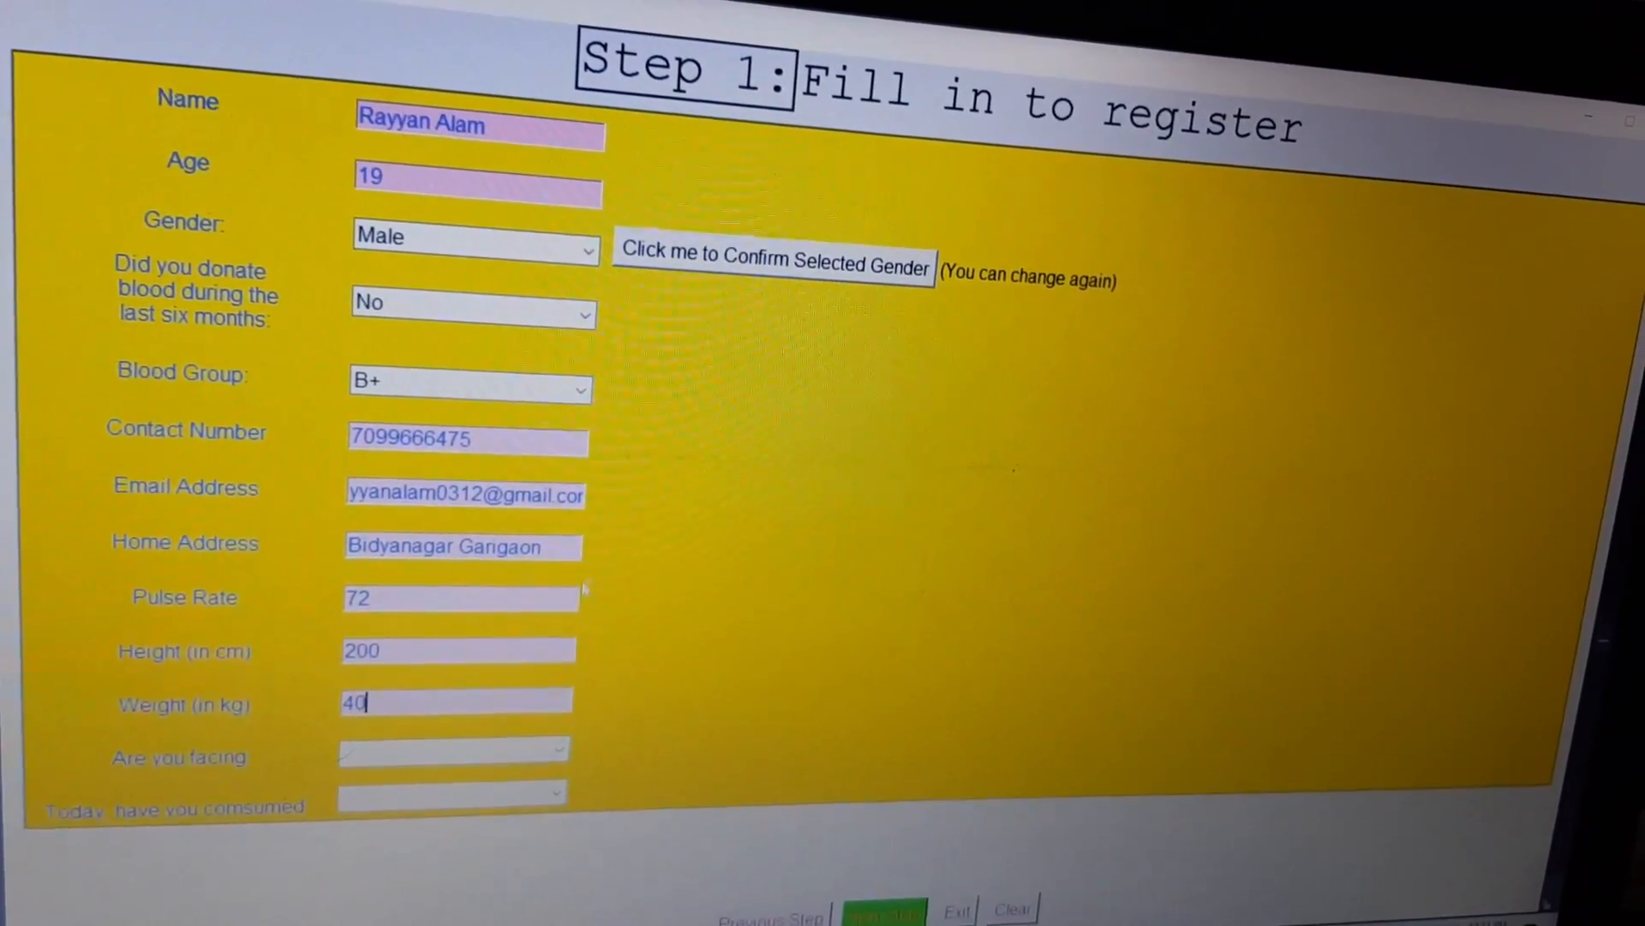
Answer (None) to the illness and consumption questions, then advance to Step 2
left_click(556, 751)
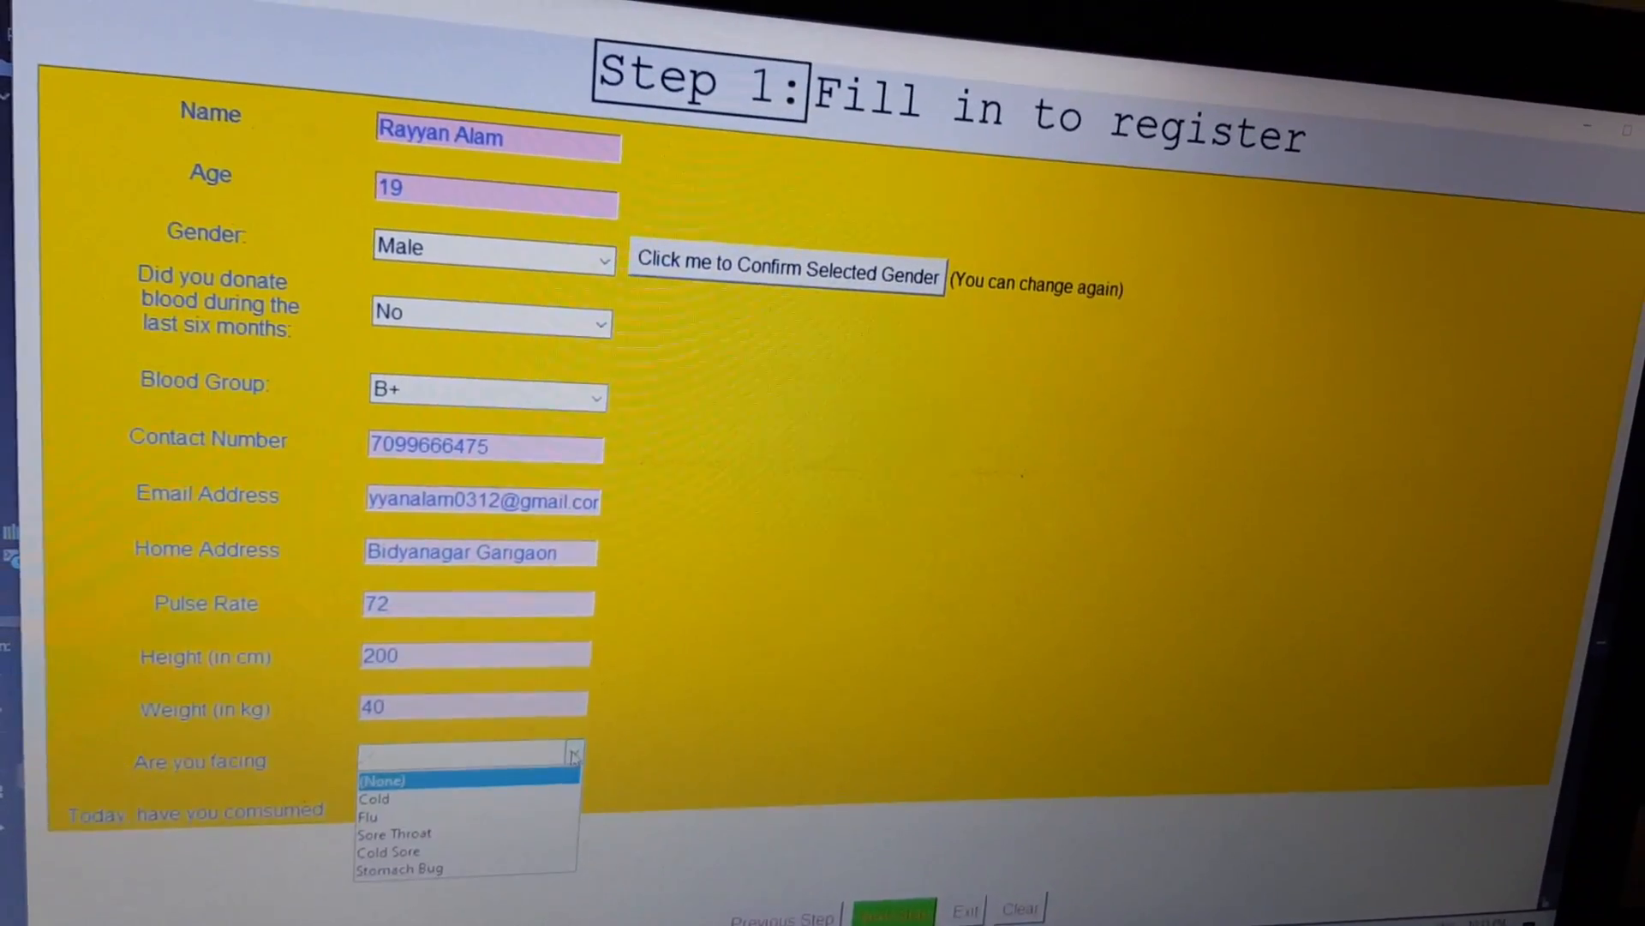
left_click(383, 779)
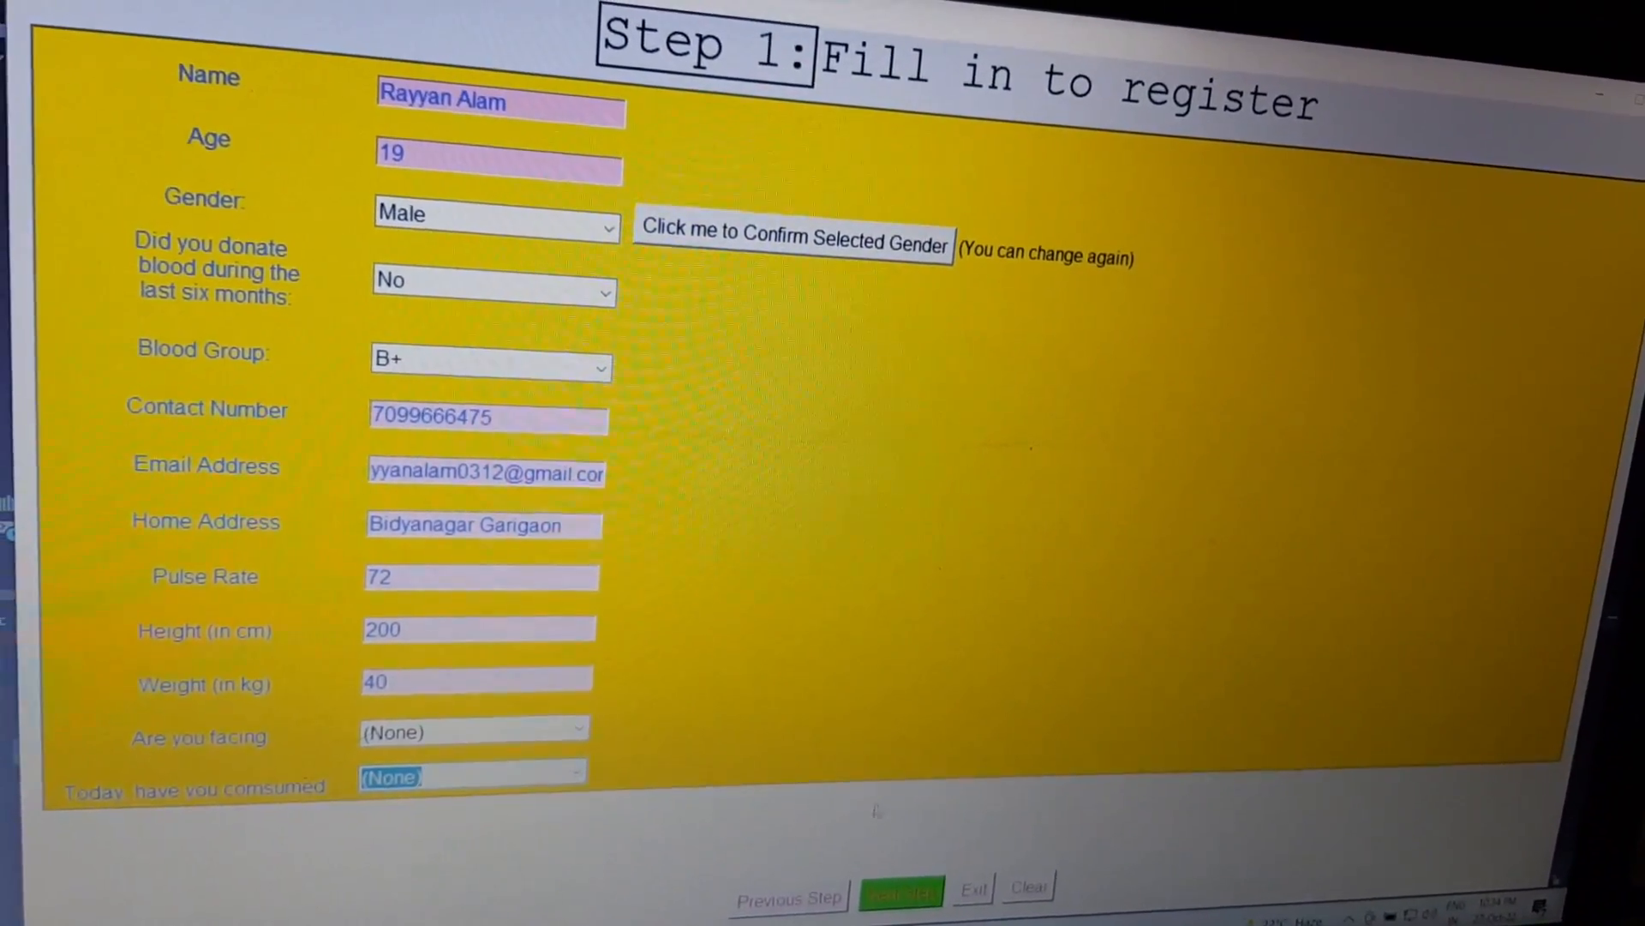
left_click(901, 889)
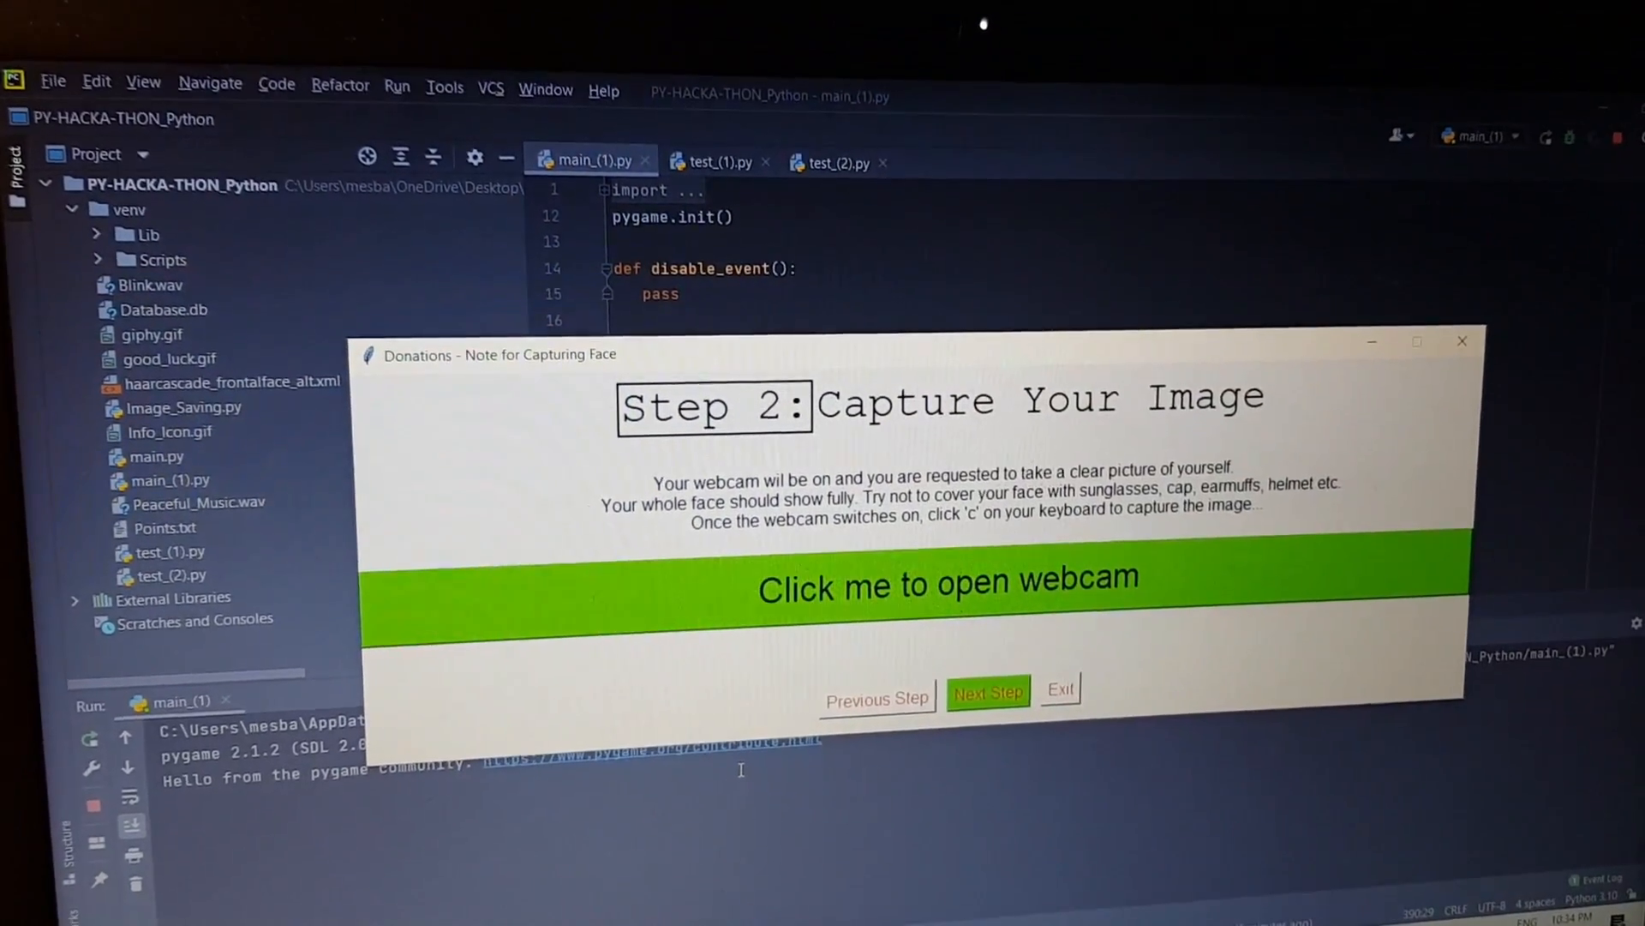
Capture the donor's face by webcam and approve submitting and saving the picture
left_click(945, 581)
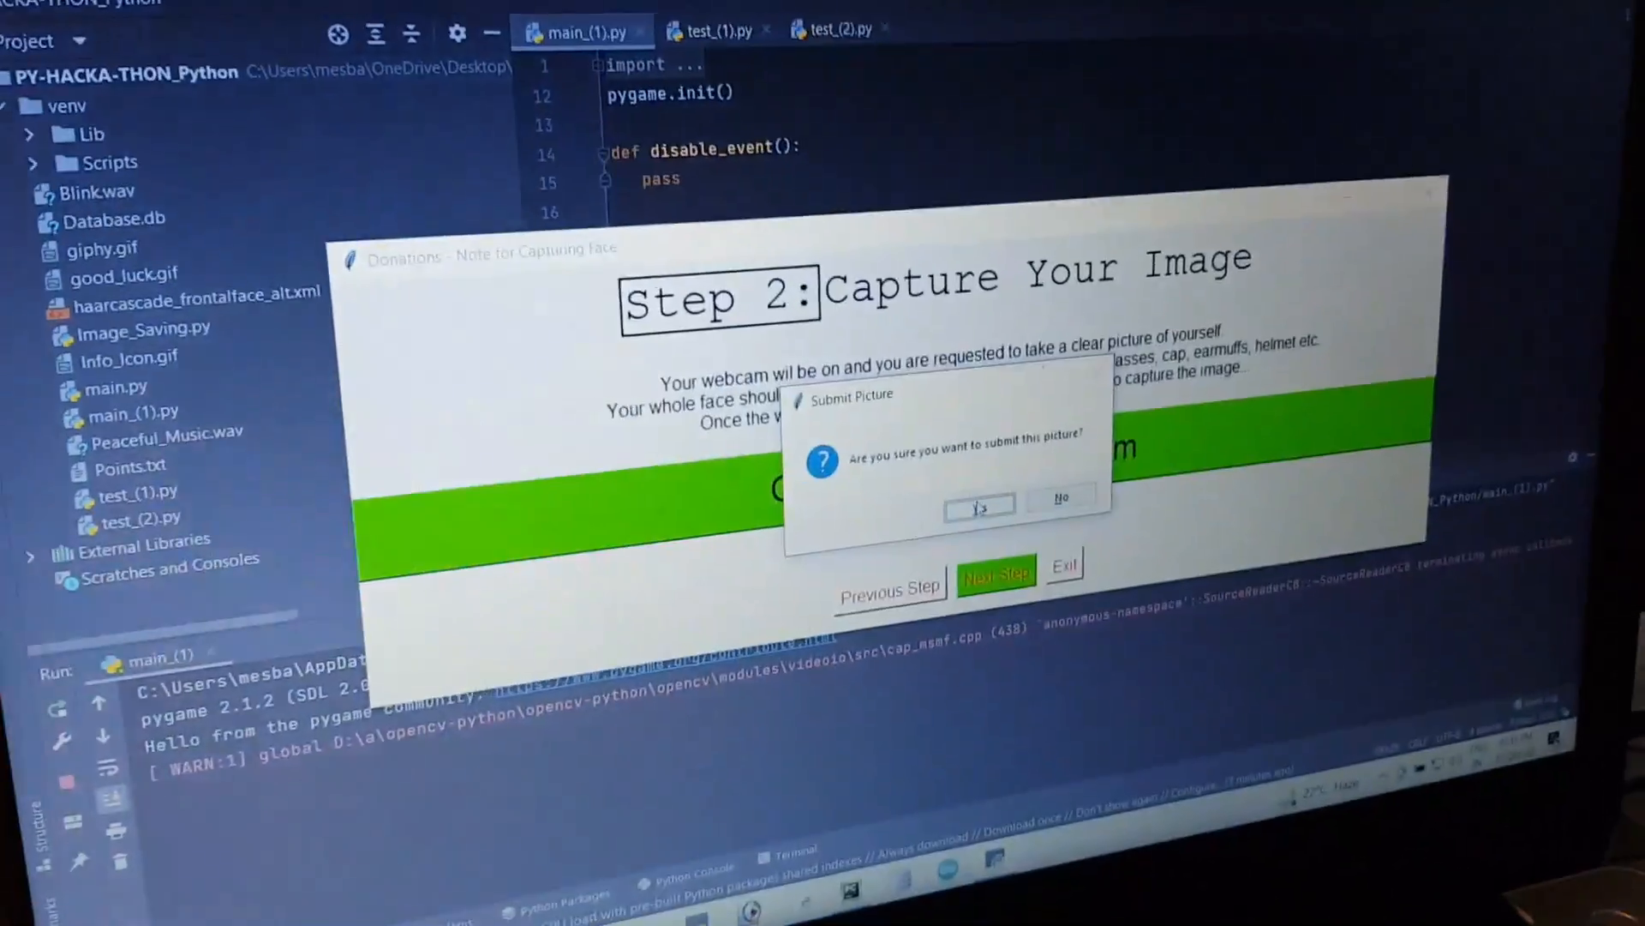
left_click(977, 506)
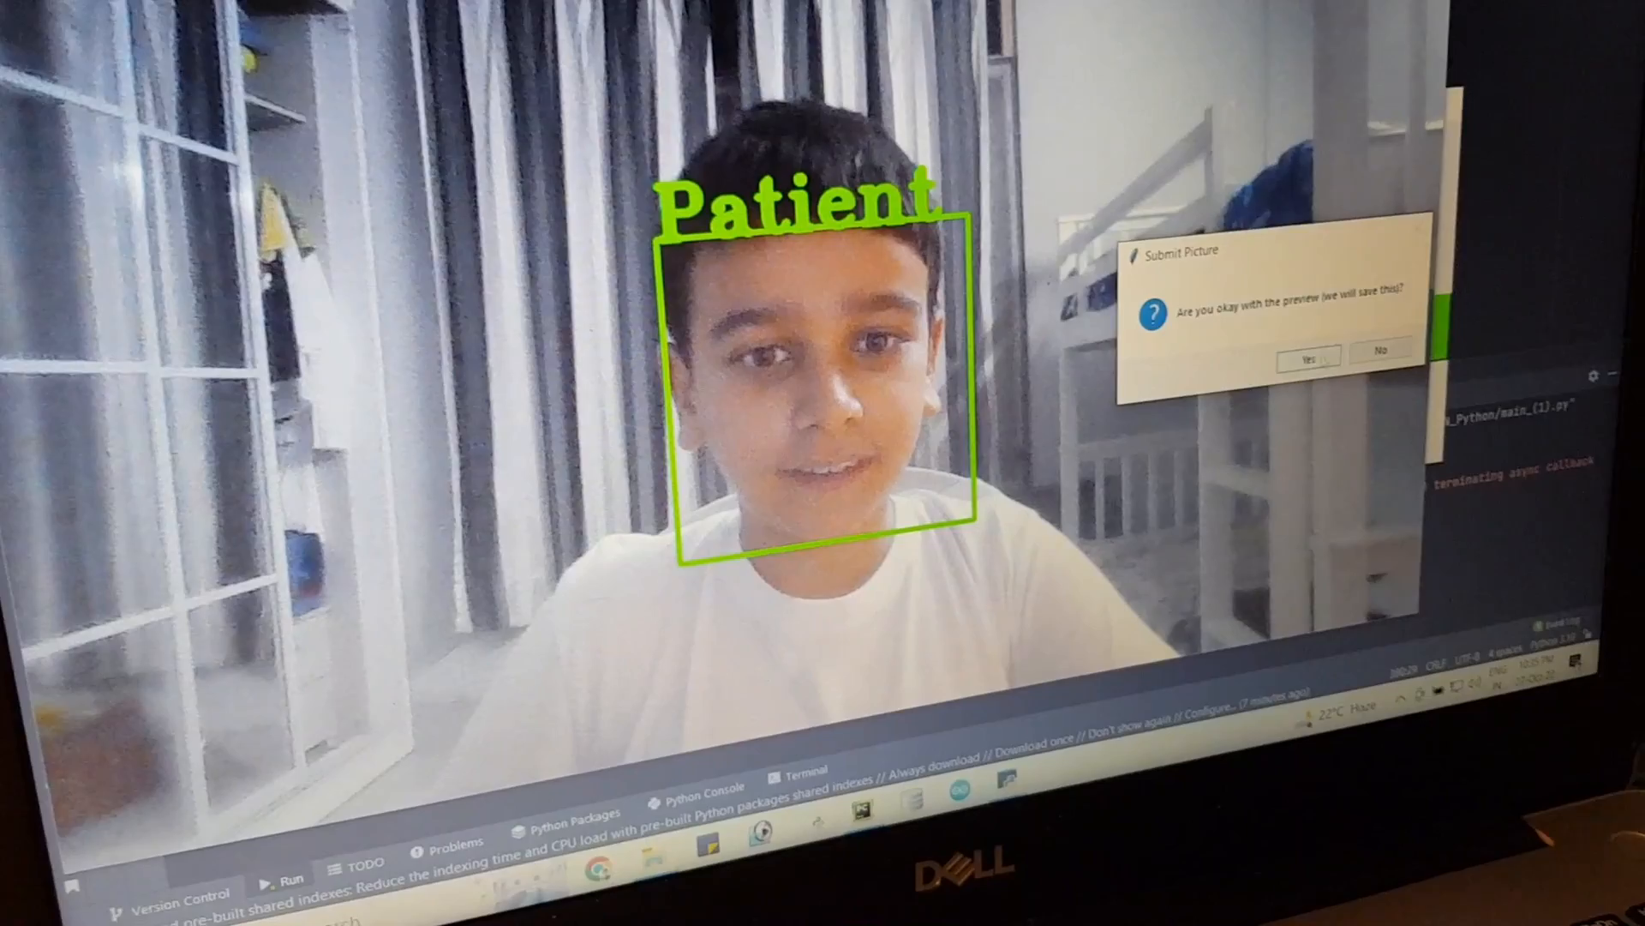
left_click(1305, 354)
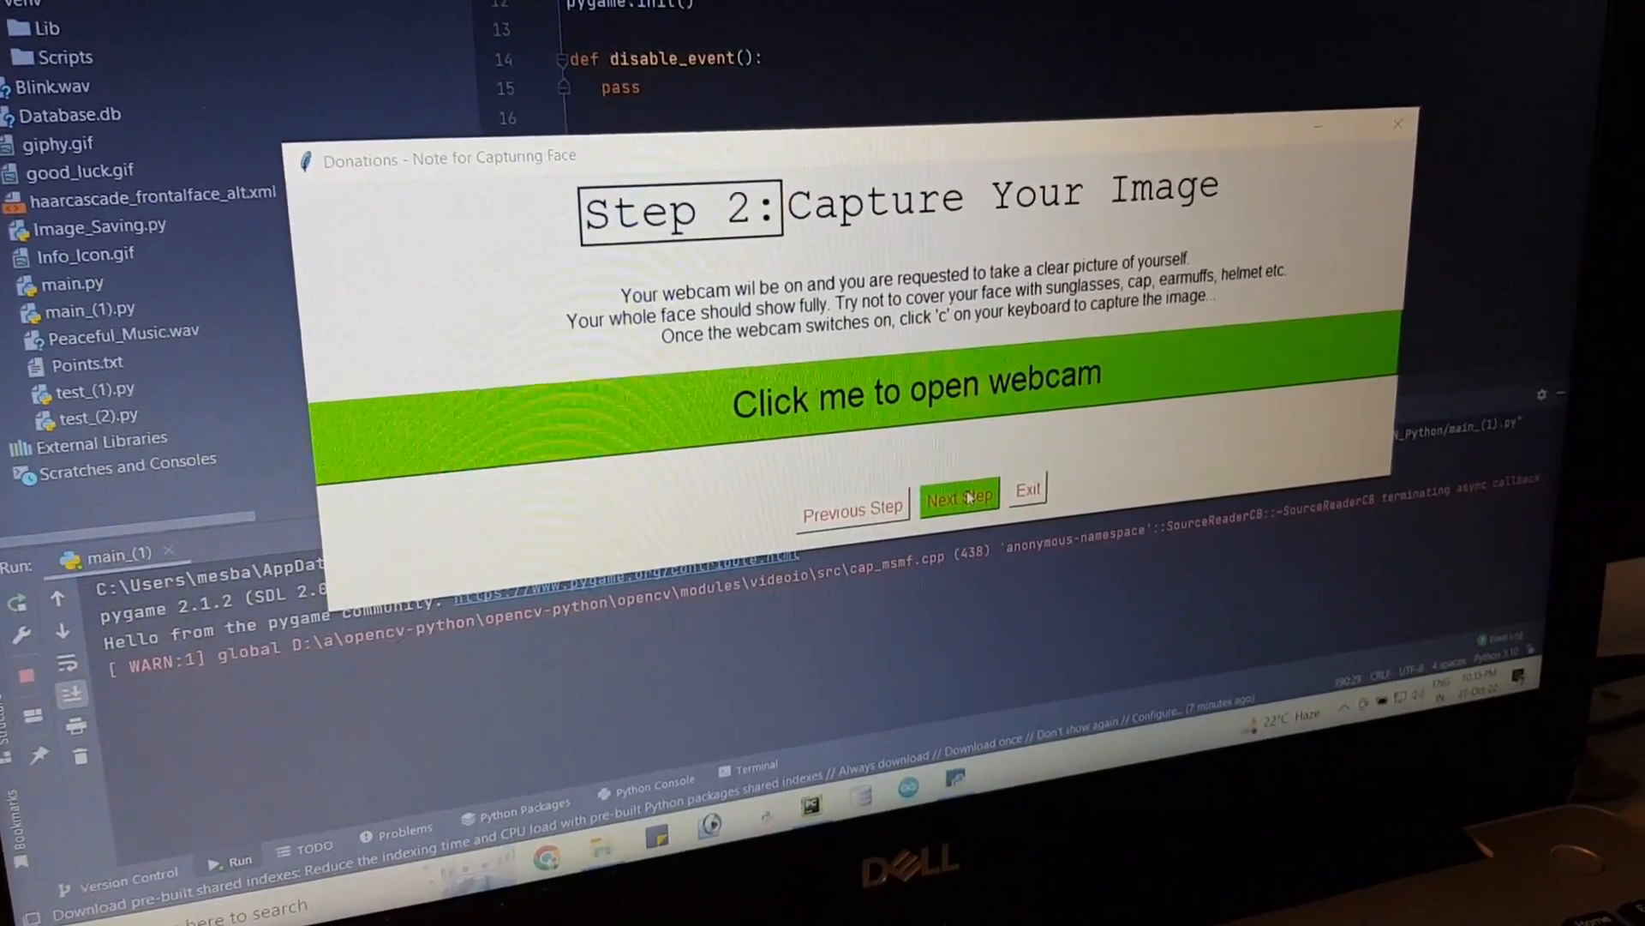
Advance past Step 2 and the Step 3 blood-collection note to the details summary
left_click(958, 494)
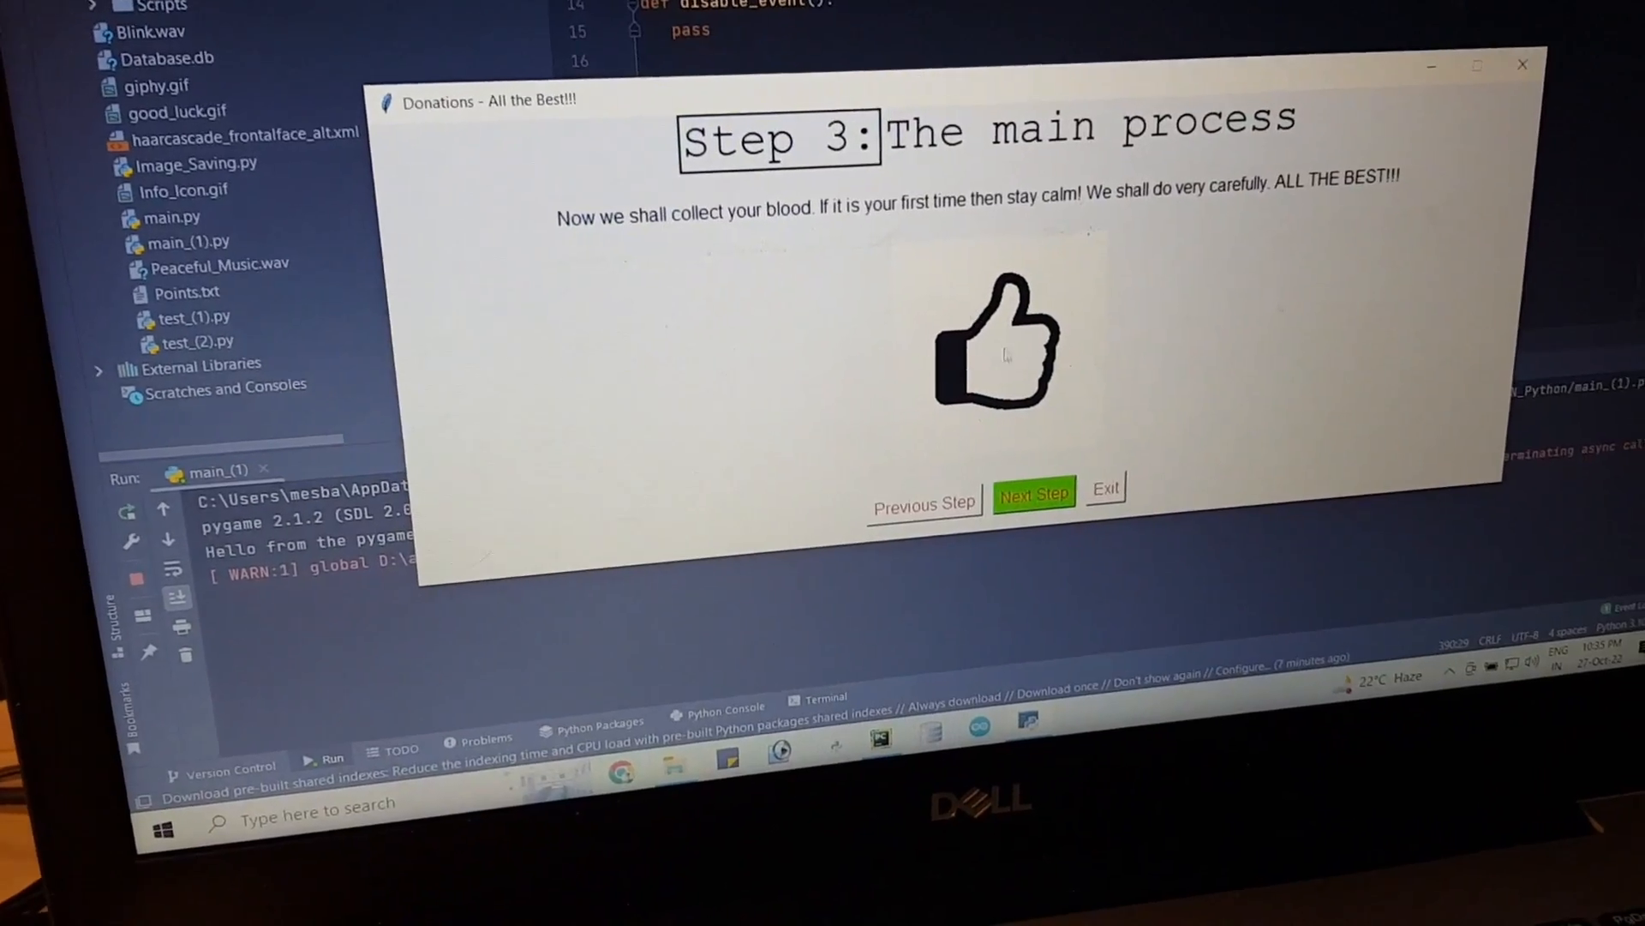
left_click(1033, 493)
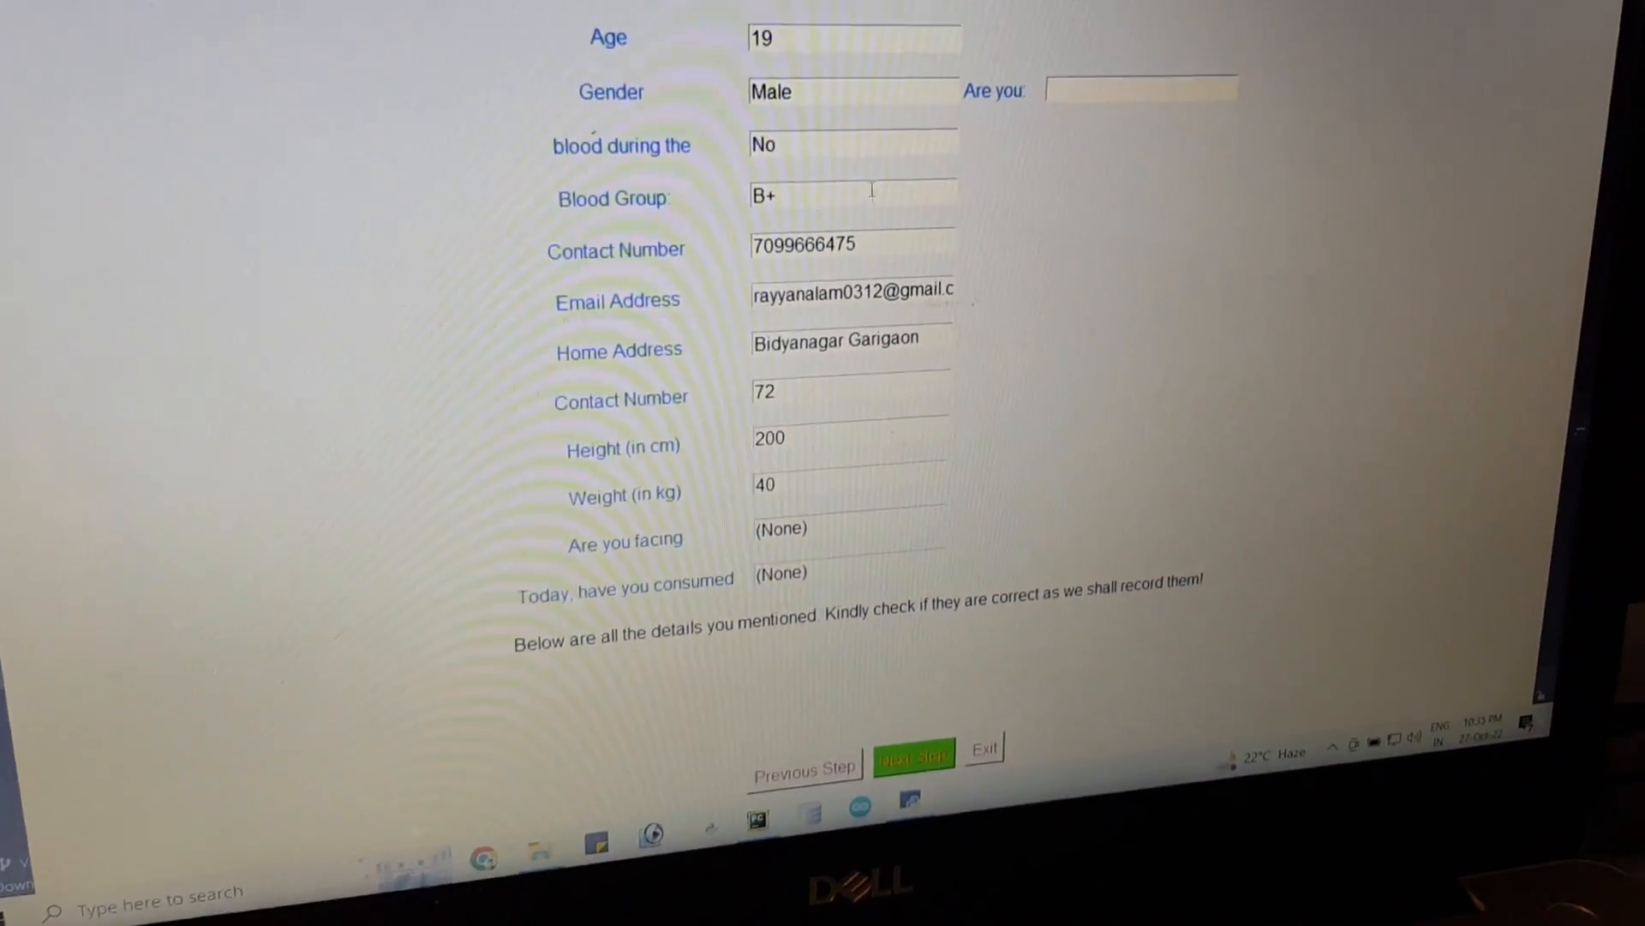
Scroll through the donor details summary
scroll("up", 3)
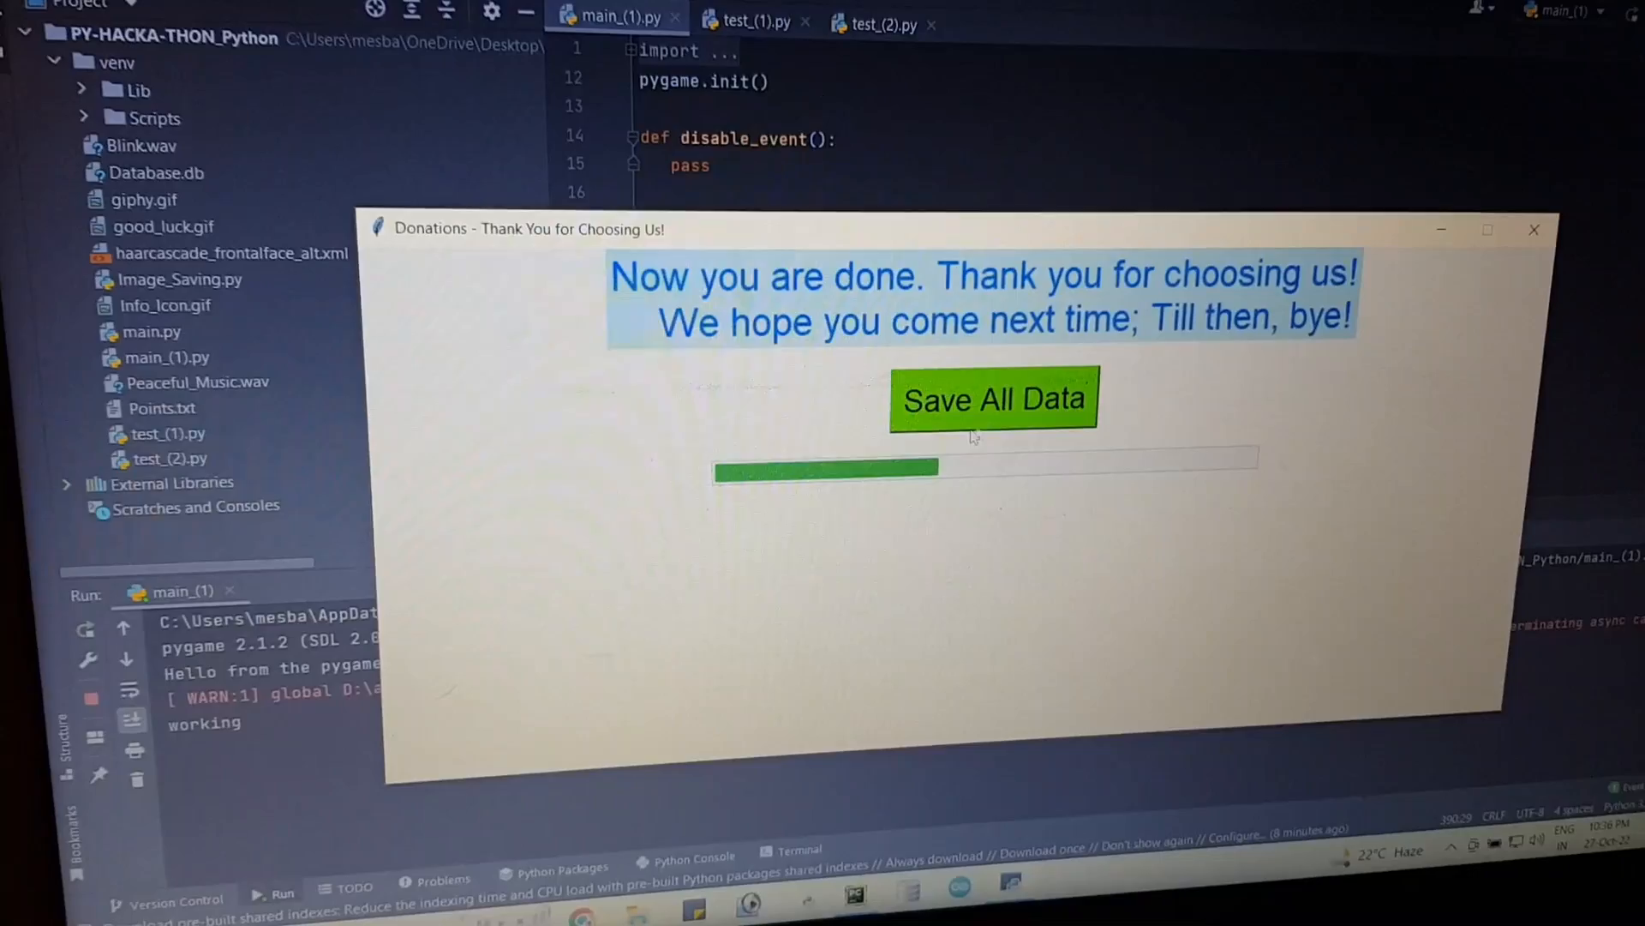
Save all the donor's data and acknowledge the Saved Successfully message
left_click(992, 398)
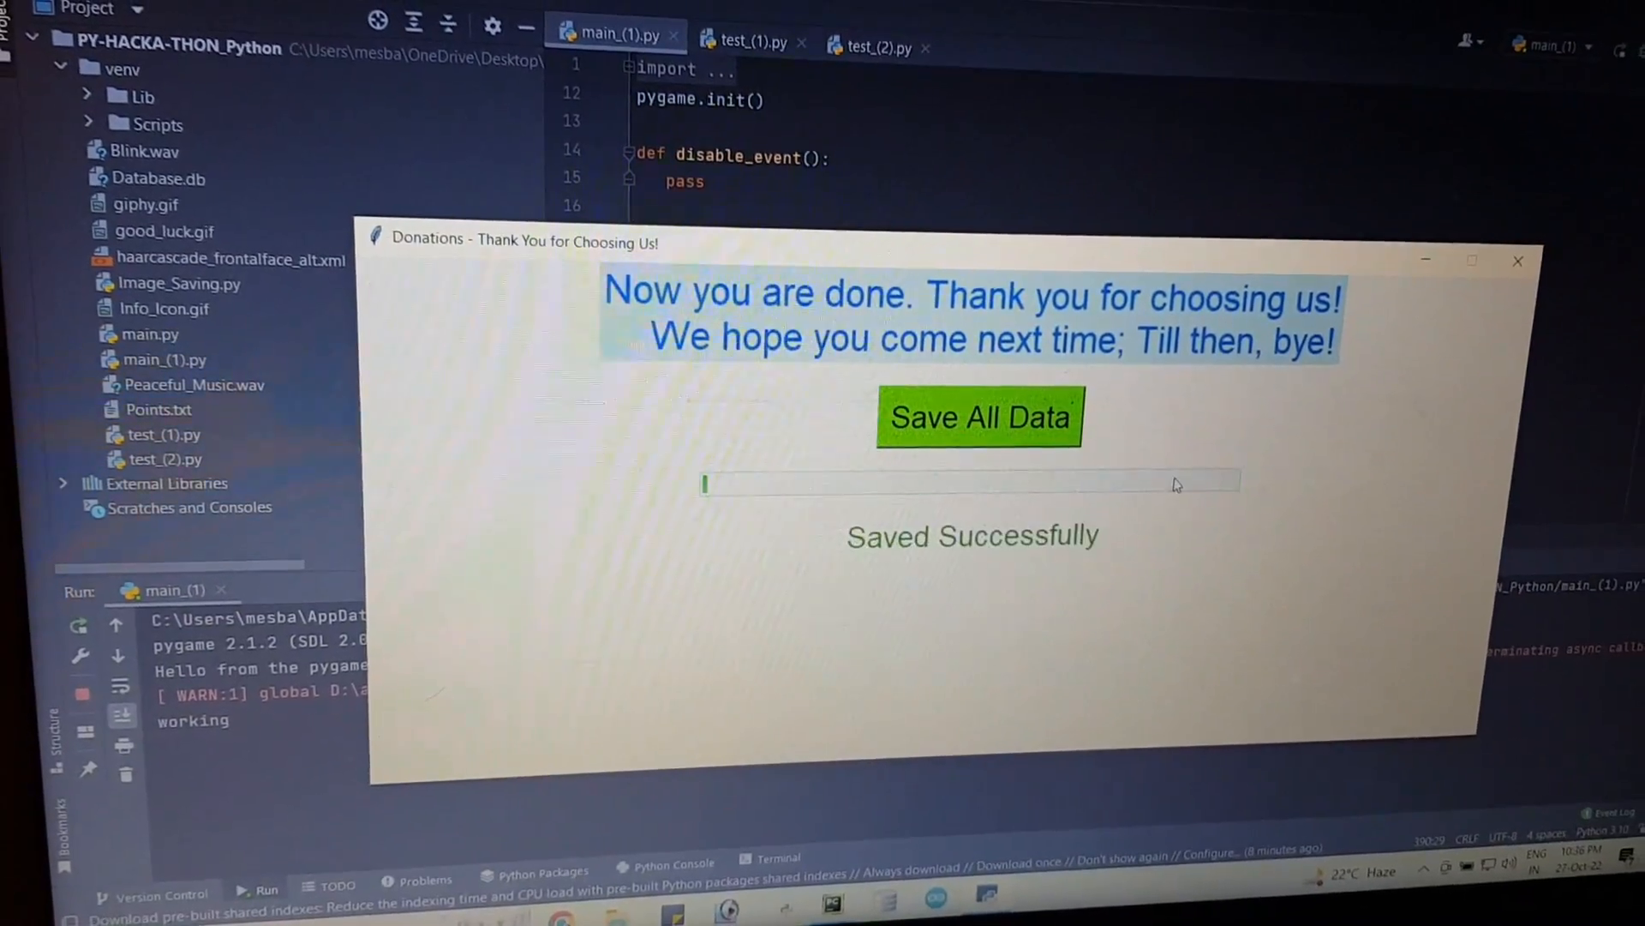
left_click(978, 416)
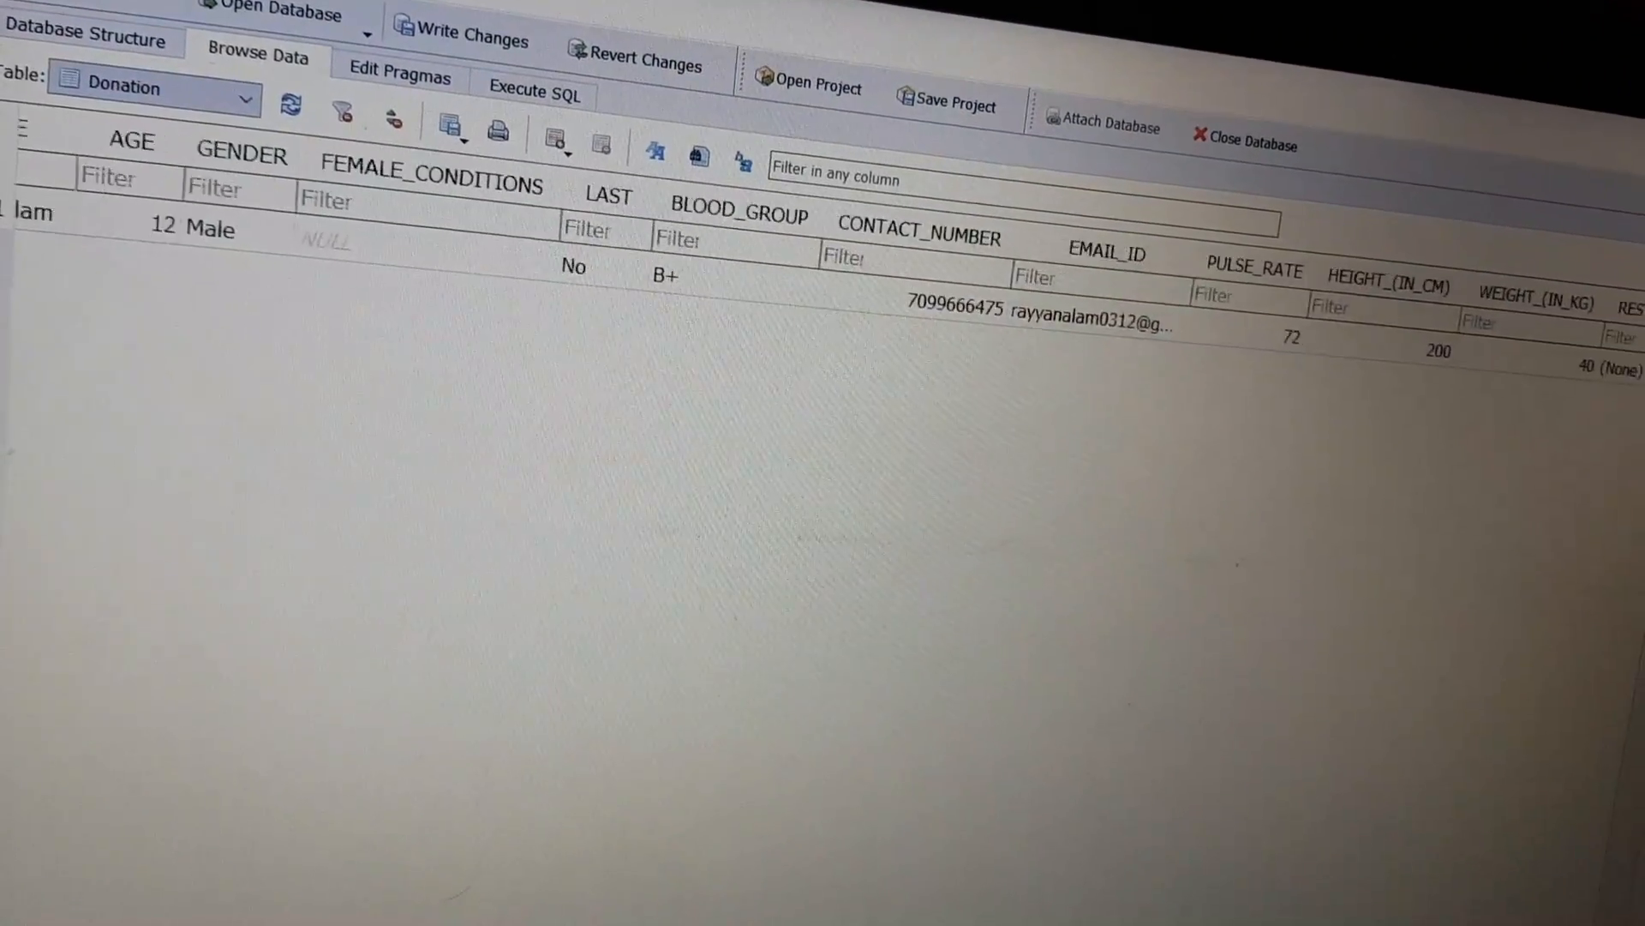
Scroll the Donation table right and open the new row's PHOTOGRAPH image
scroll("right", 3)
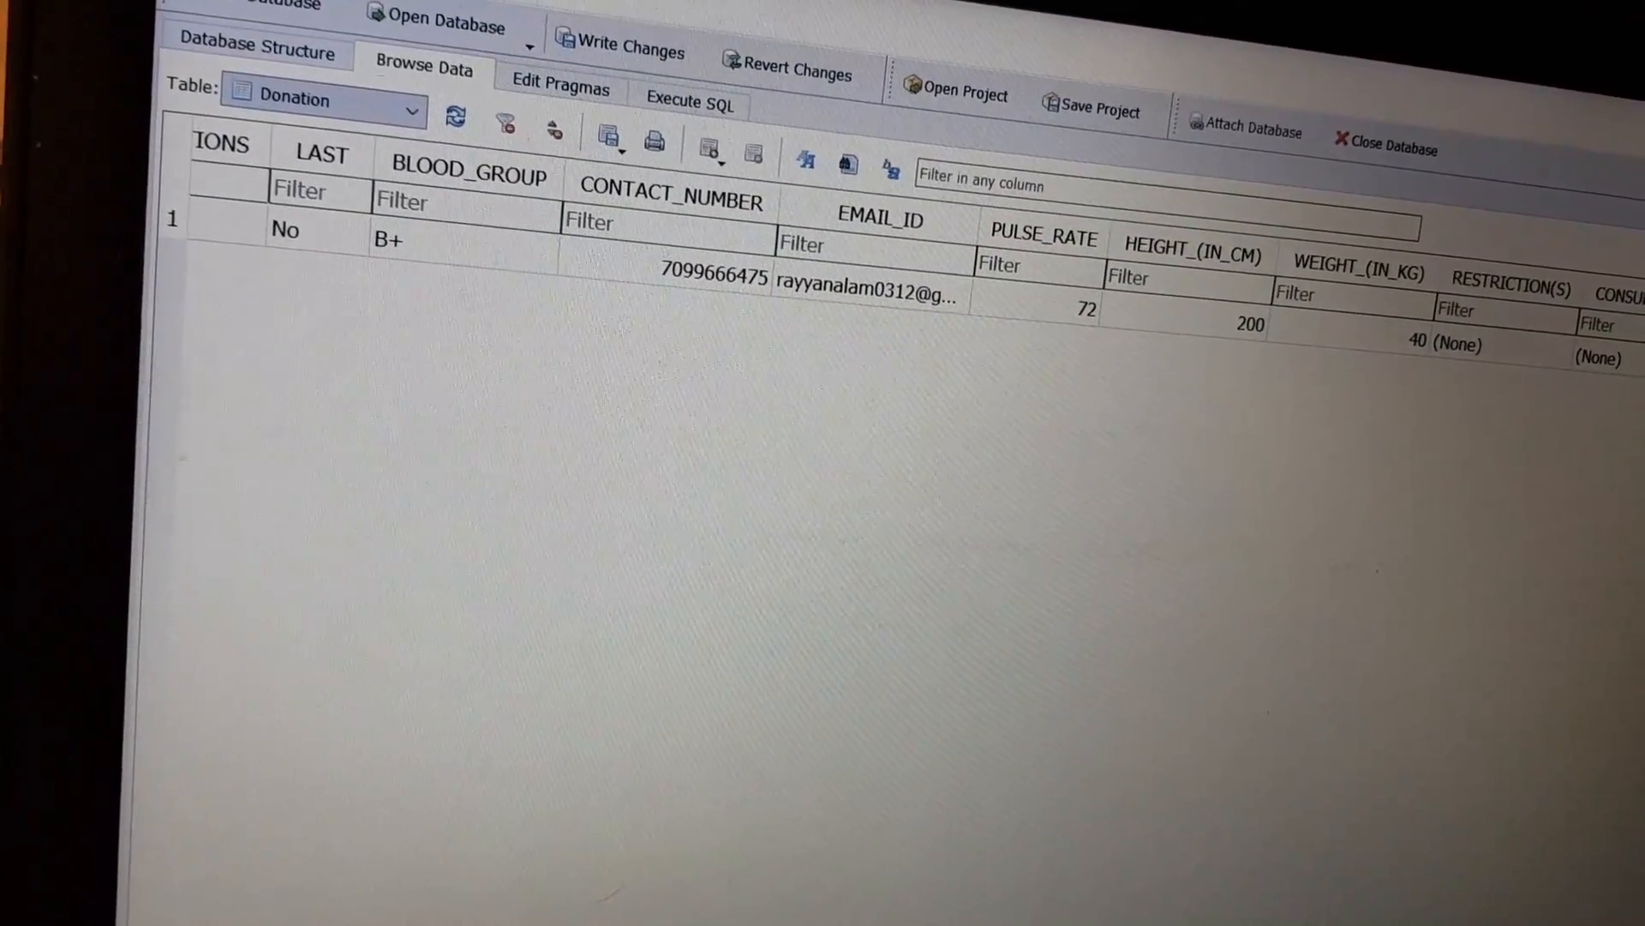
left_click(1277, 378)
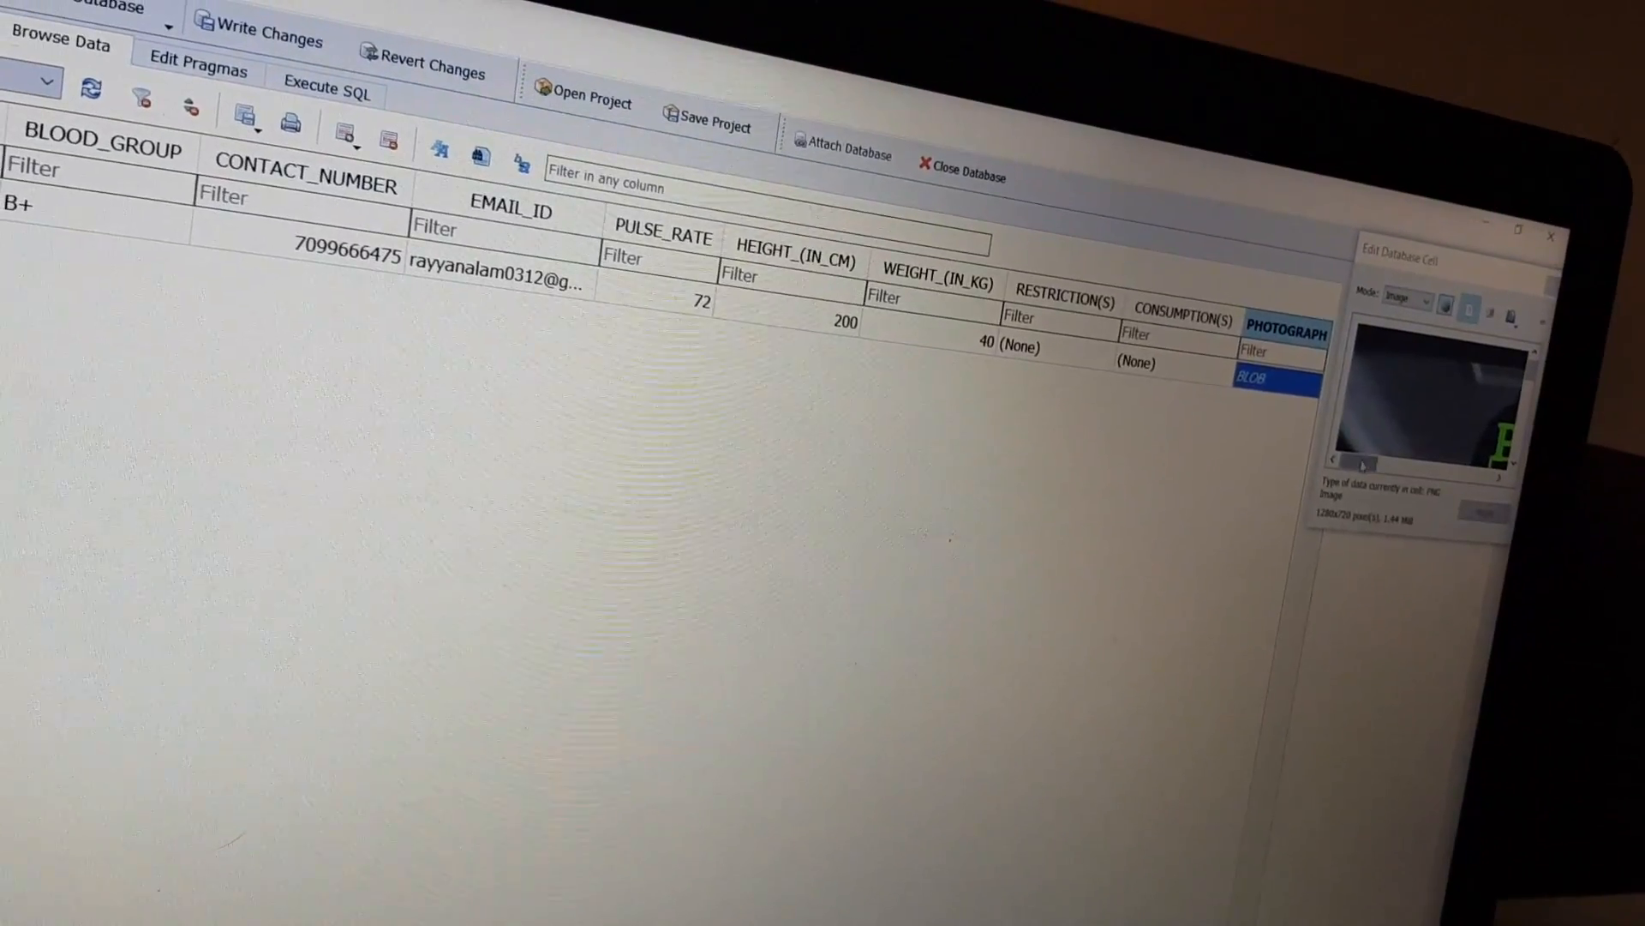